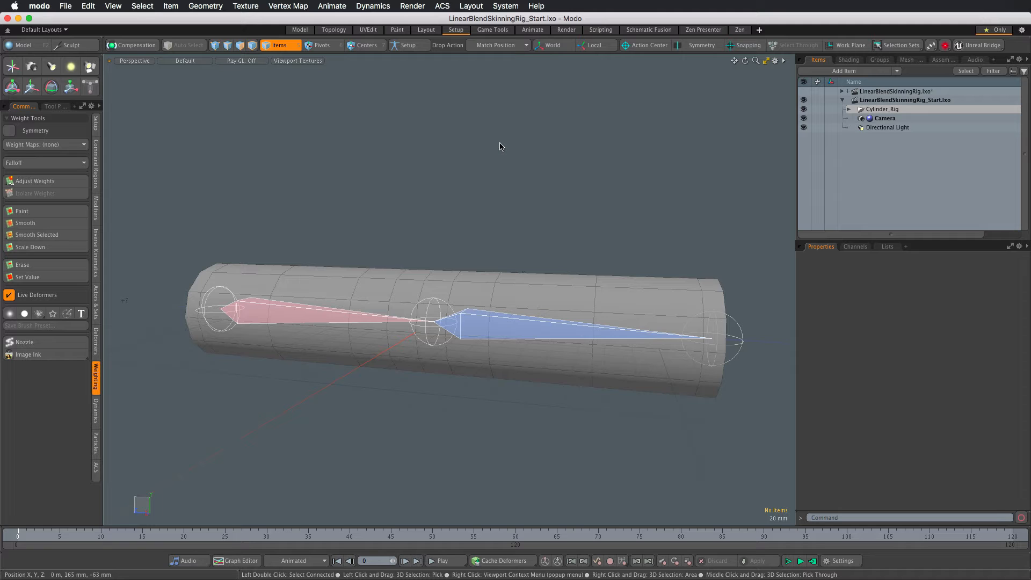
mouse_move(496, 164)
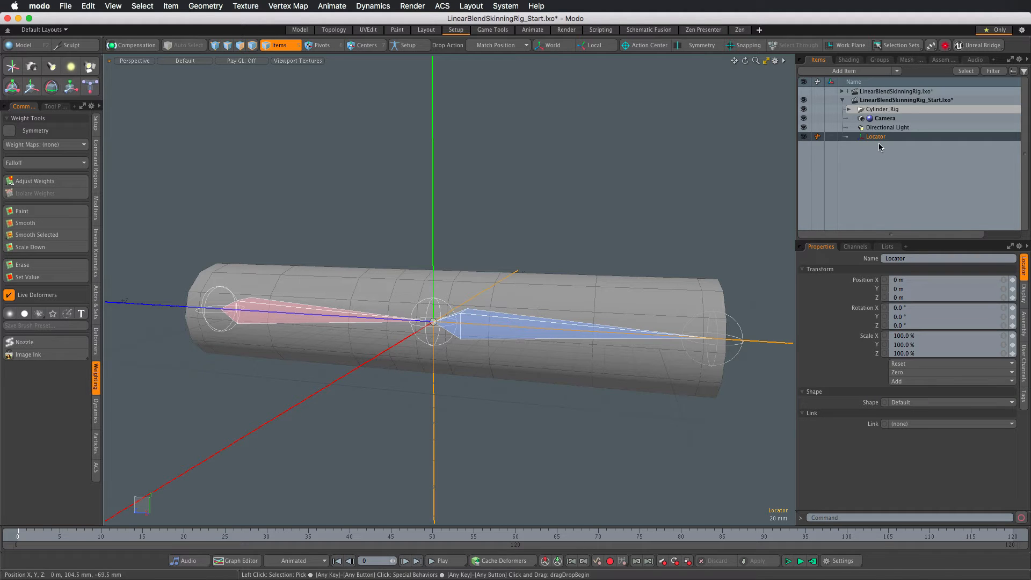
- Rename the locator Point LBS, set its editor colour to Orange and shape to Custom
double_click(876, 136)
type("Point LB")
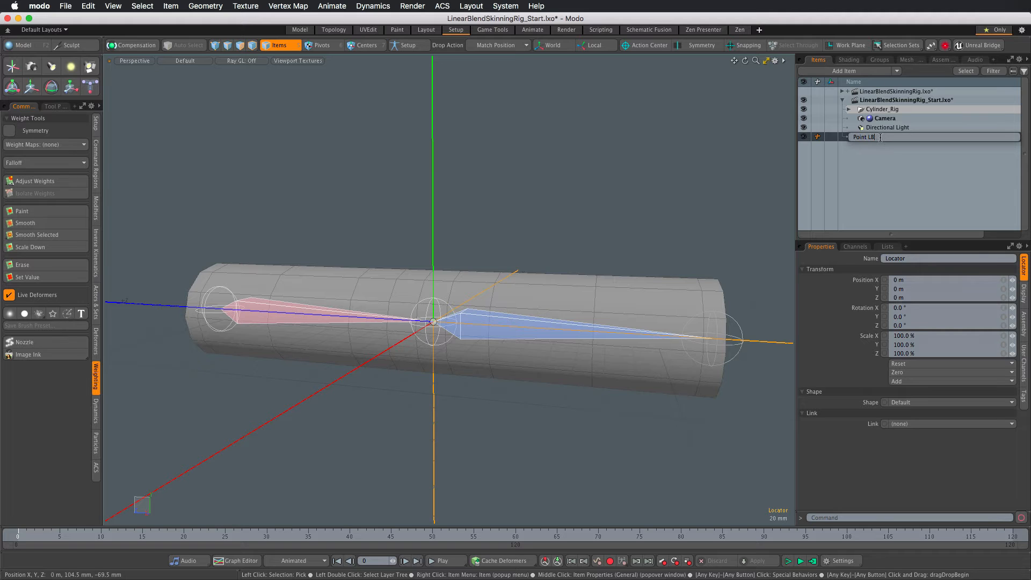
type("S")
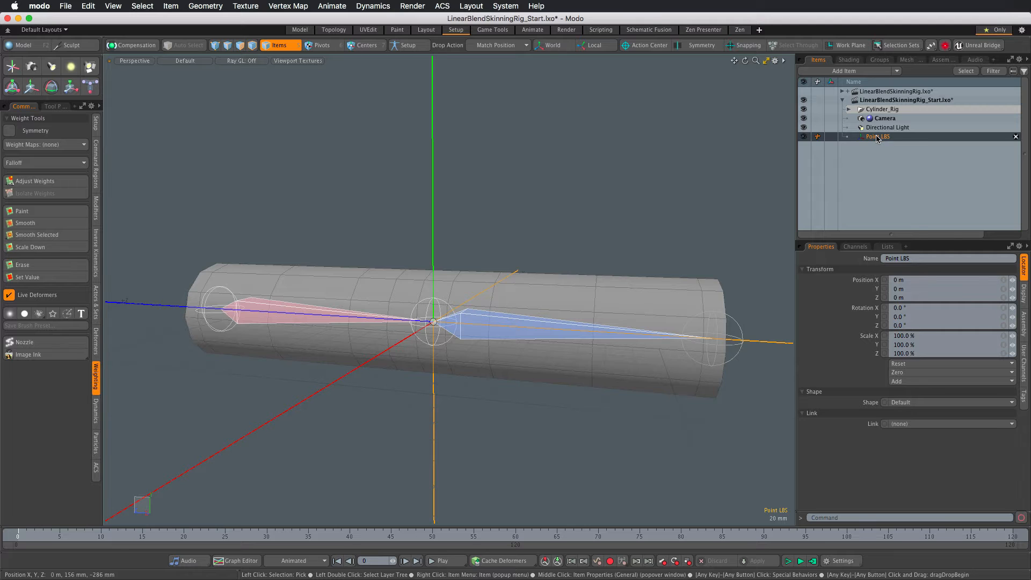
right_click(878, 136)
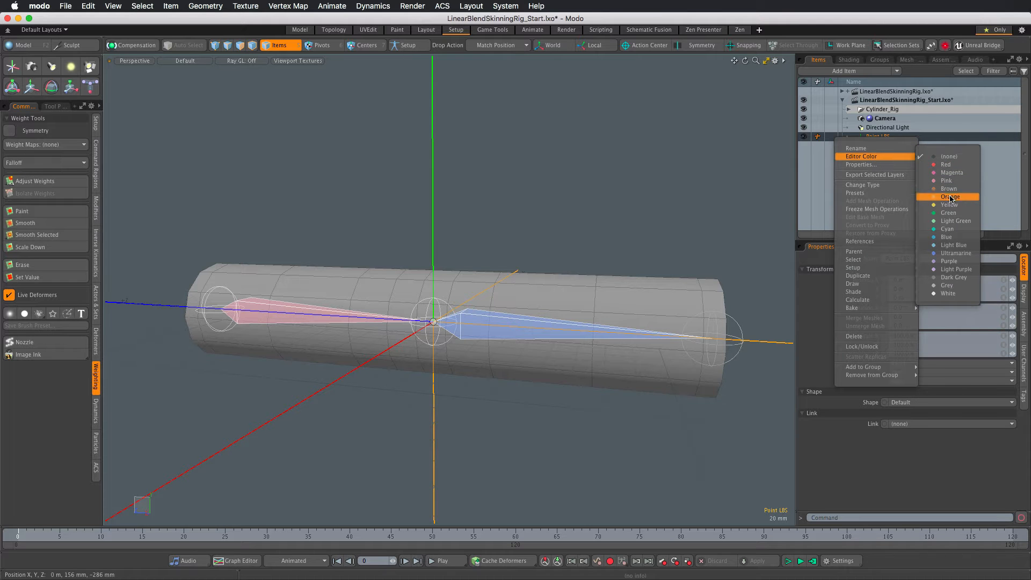
left_click(949, 197)
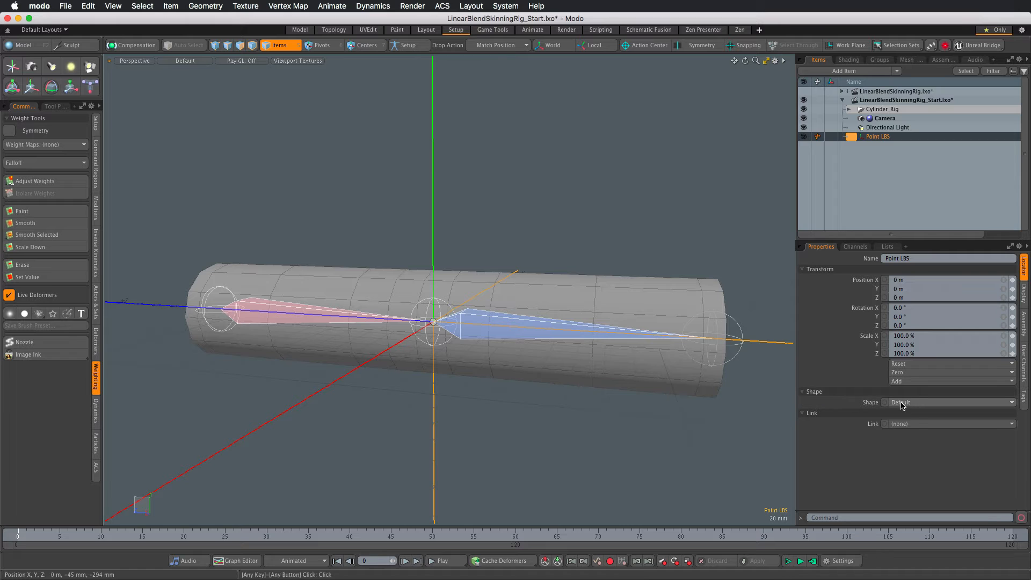
left_click(947, 402)
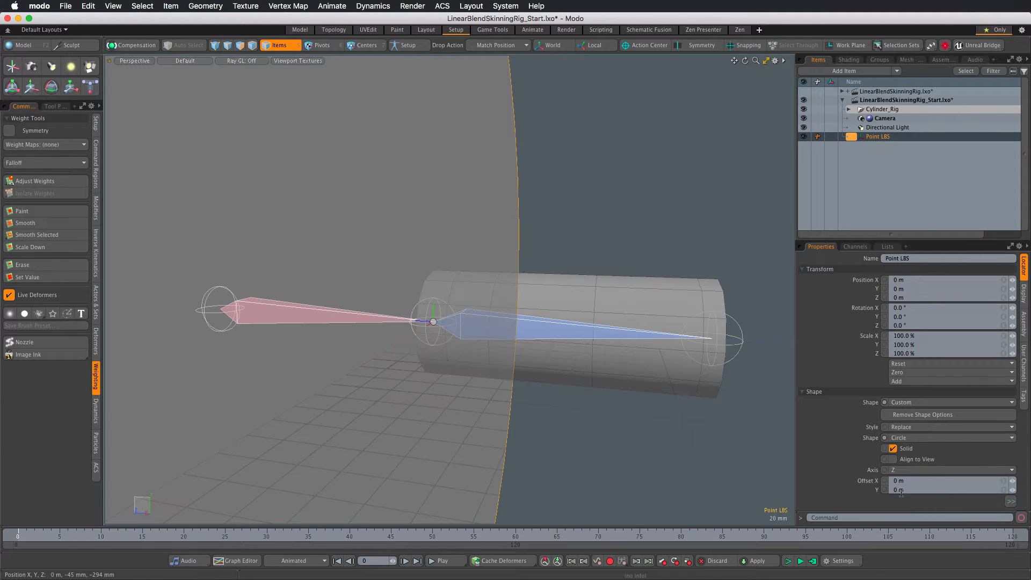
- Make the circle hollow and view-aligned at 5 mm radius, add draw options and set its fill
left_click(893, 459)
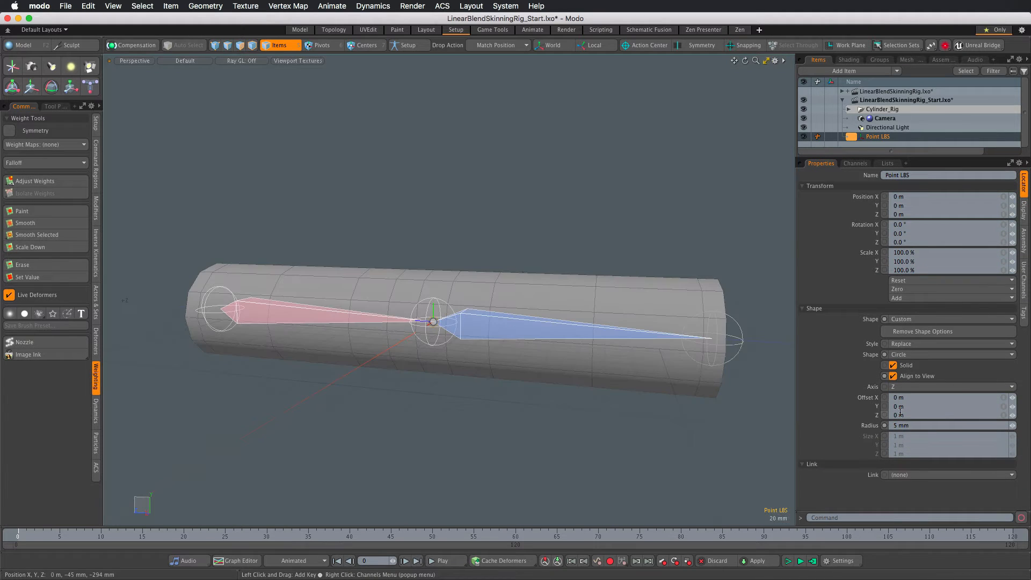
left_click(1024, 204)
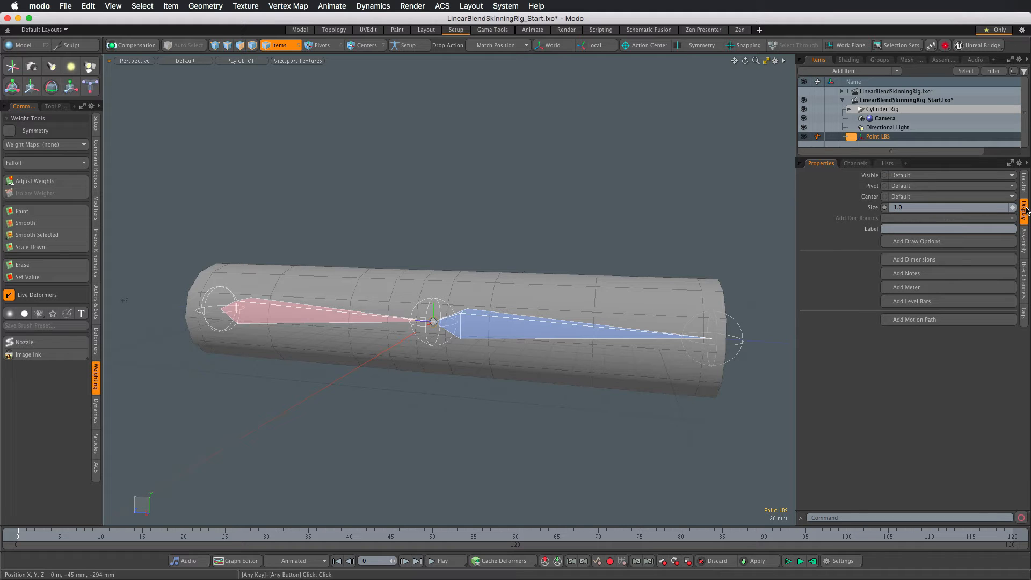
left_click(915, 240)
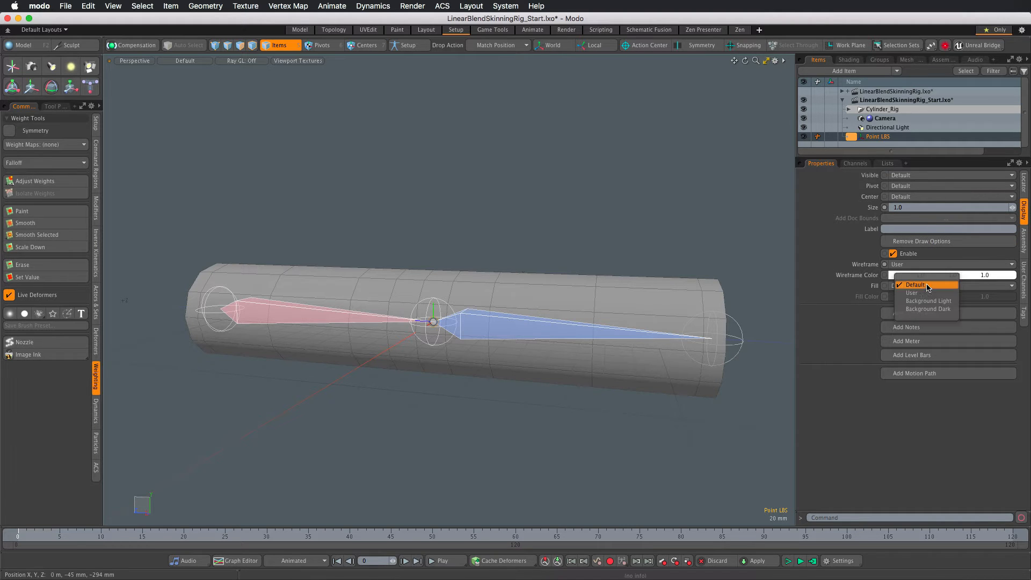
left_click(911, 293)
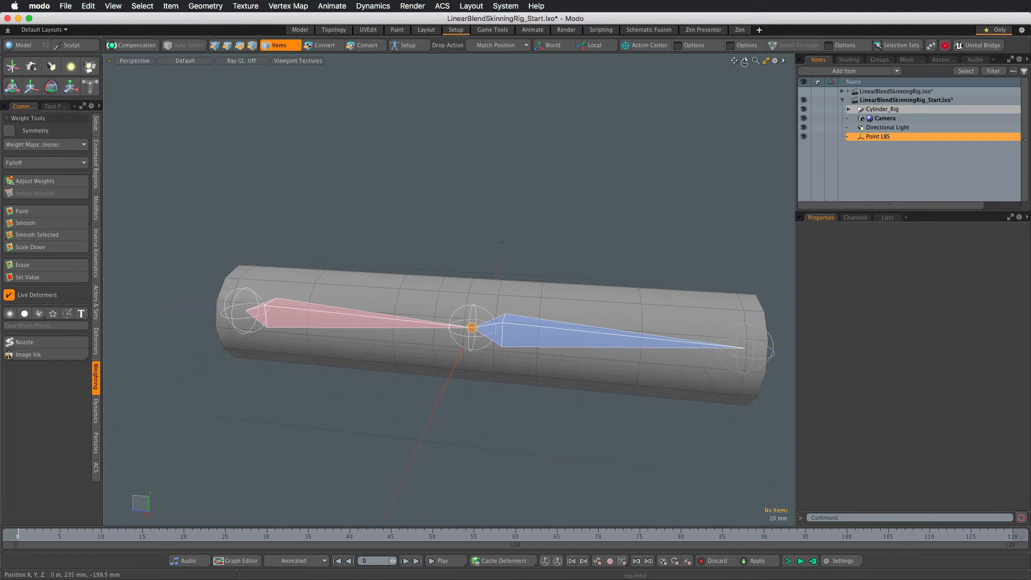
- Enable vertex snapping so Point LBS can be placed on the cylinder's top middle vertex
left_click(748, 45)
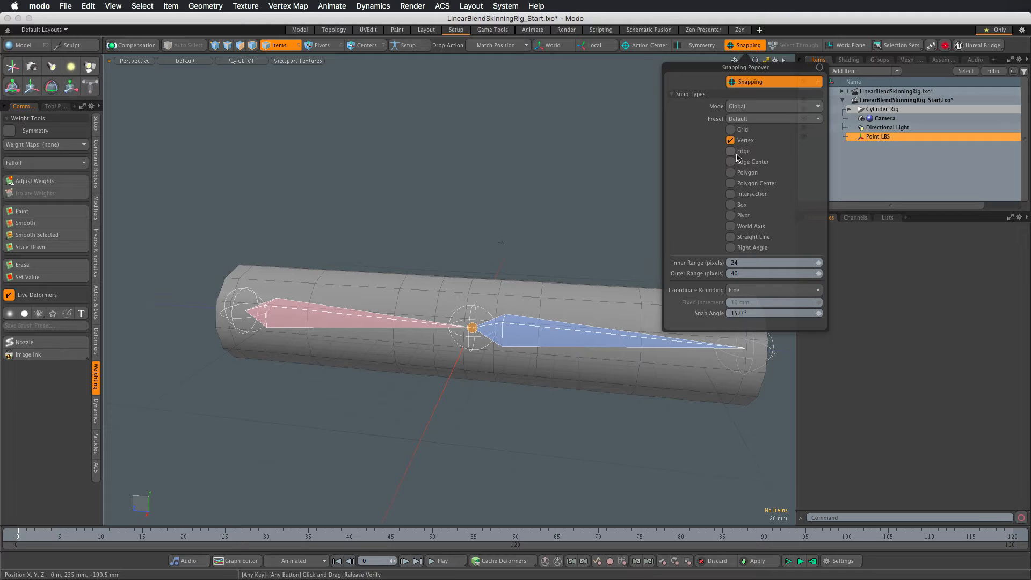
left_click(730, 141)
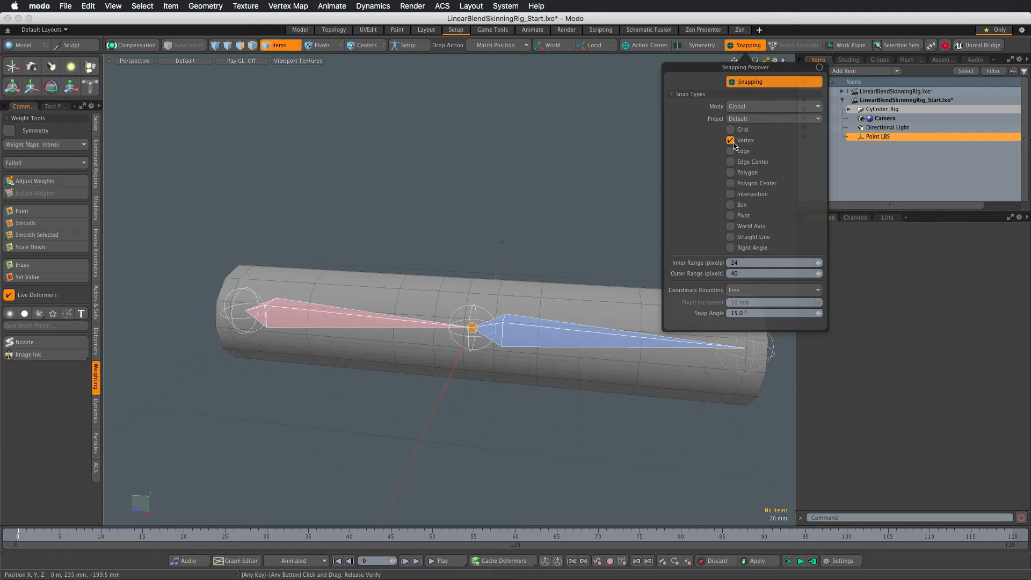
left_click(472, 329)
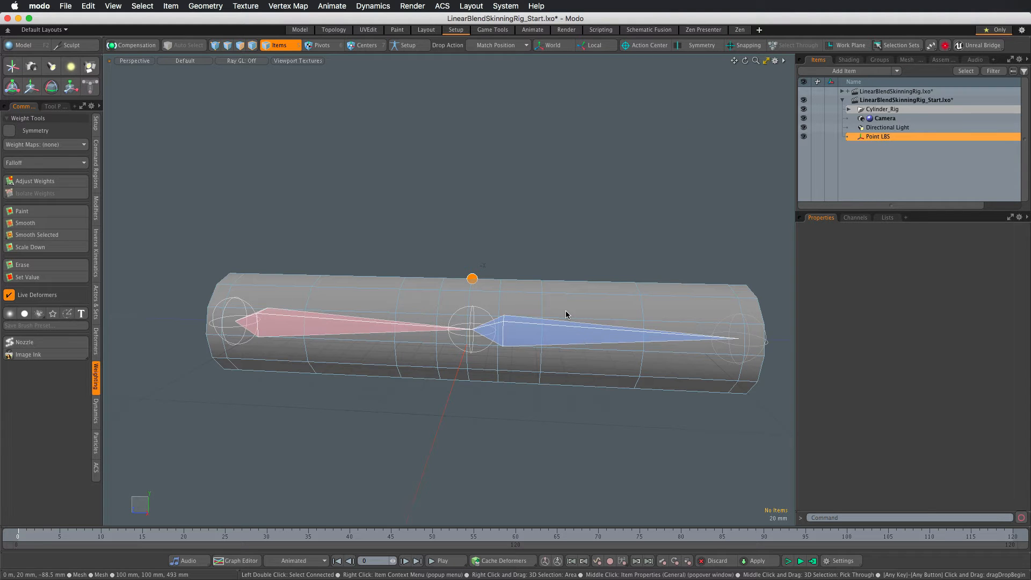
mouse_move(492, 288)
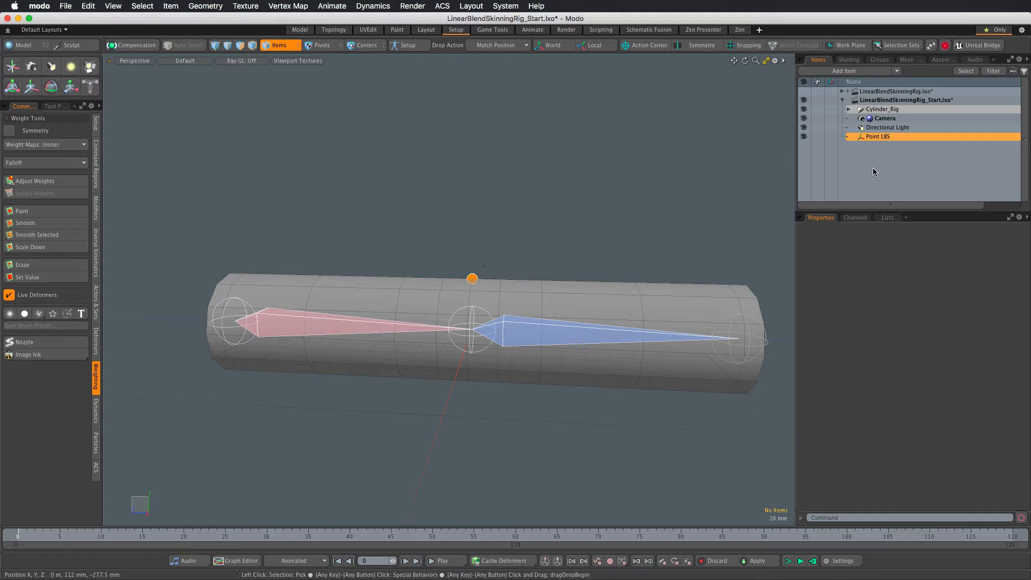
- Add a locator named Point as transformed by Joint 1 with a pink editor colour
left_click(844, 70)
type("Point as")
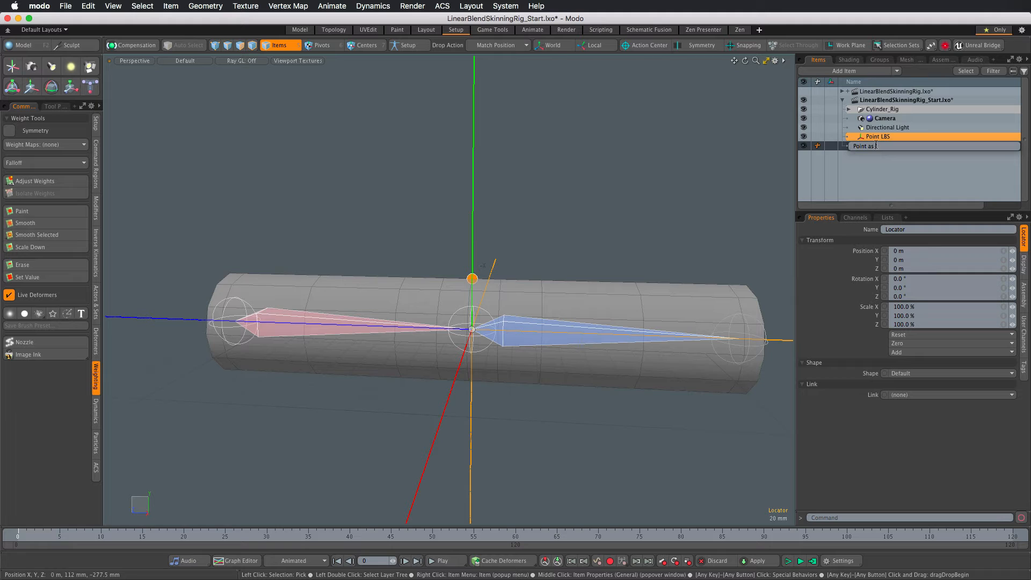
type("transformer")
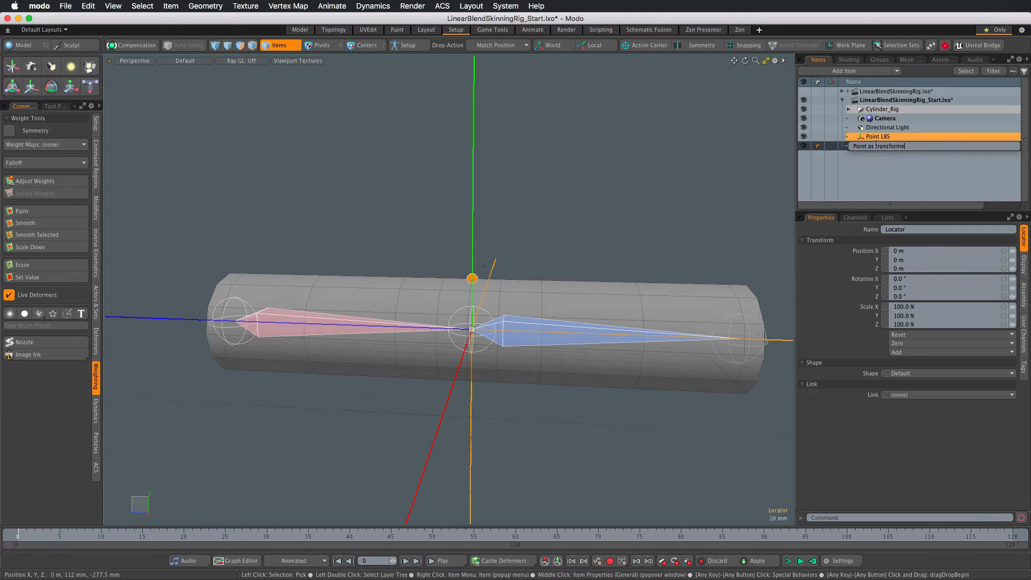
type("ransformed by Joint")
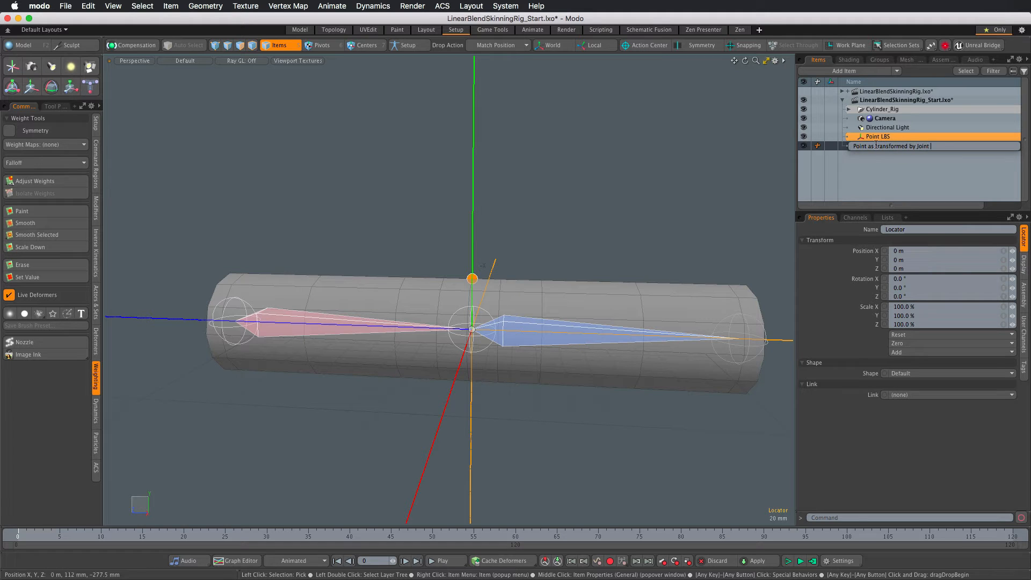
right_click(891, 146)
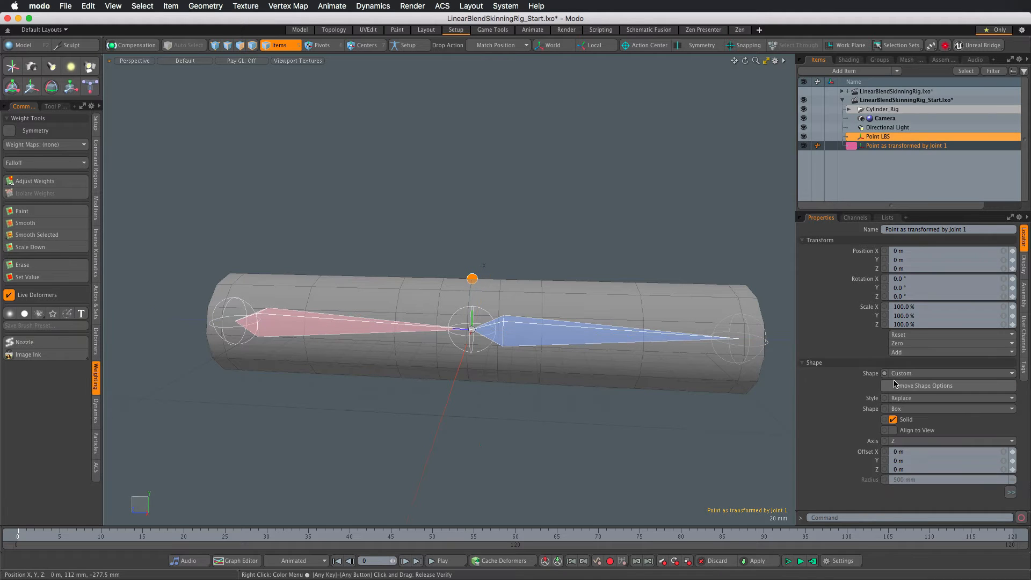
- Set the locator's shape to Custom drawn as a Plane
left_click(949, 408)
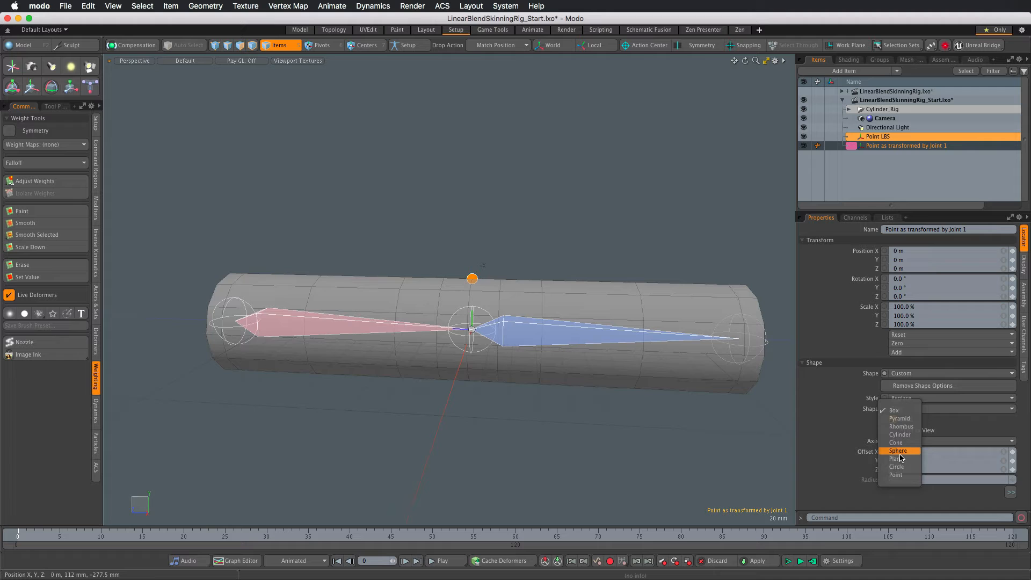
left_click(897, 458)
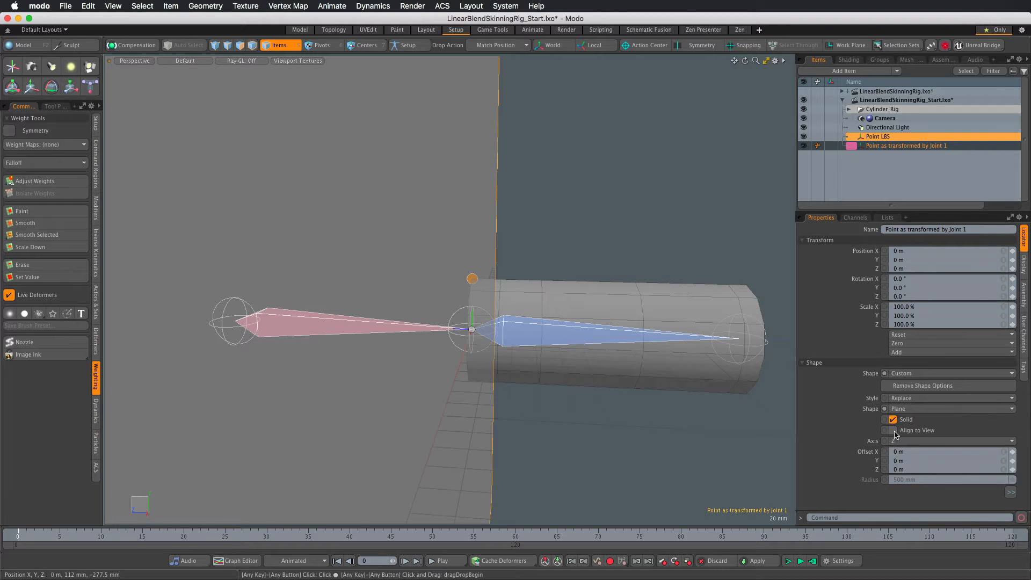
left_click(893, 431)
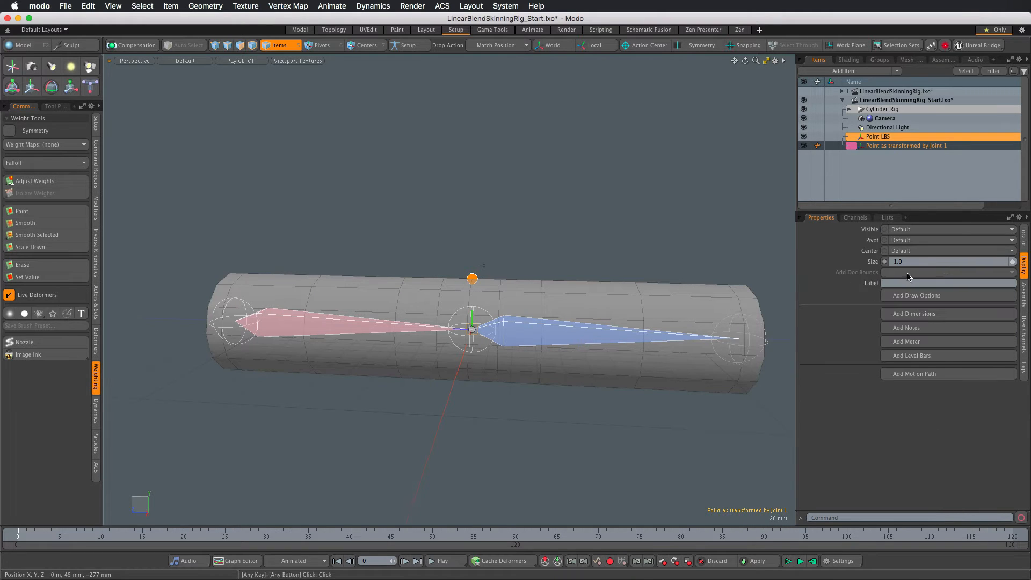
- Add draw options to the Joint 1 locator with a custom pink wireframe colour
left_click(915, 295)
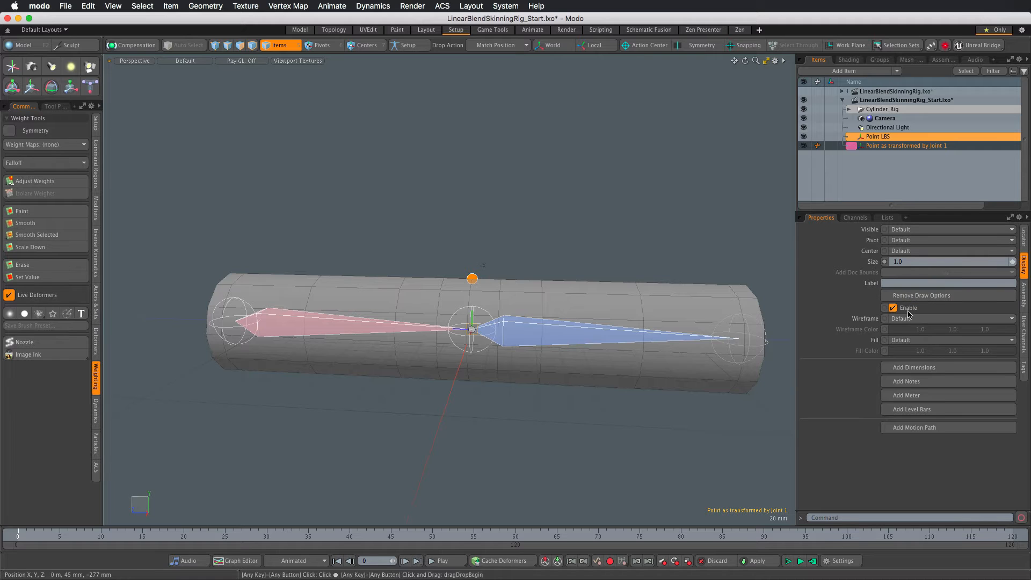
left_click(947, 319)
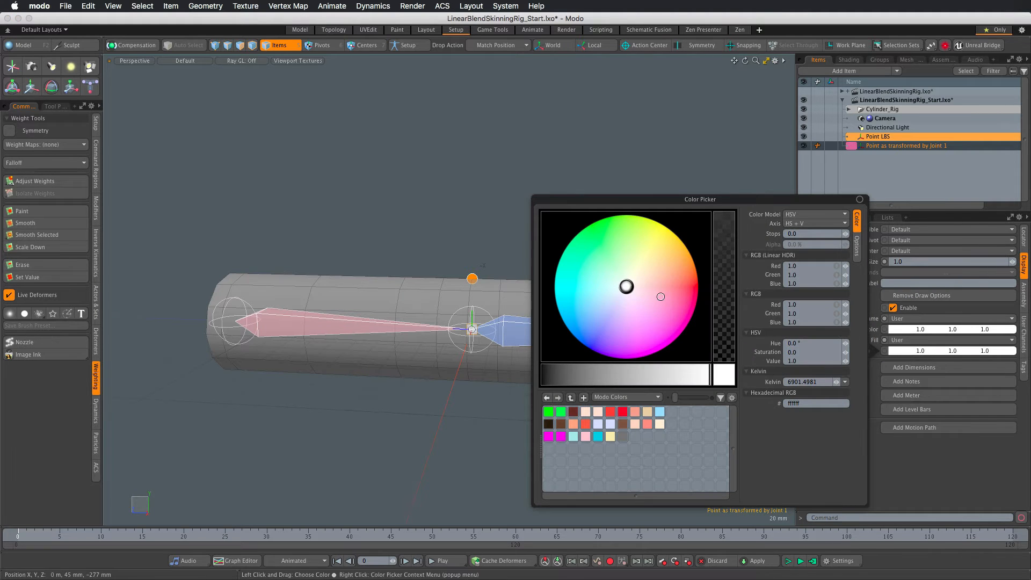
left_click(662, 301)
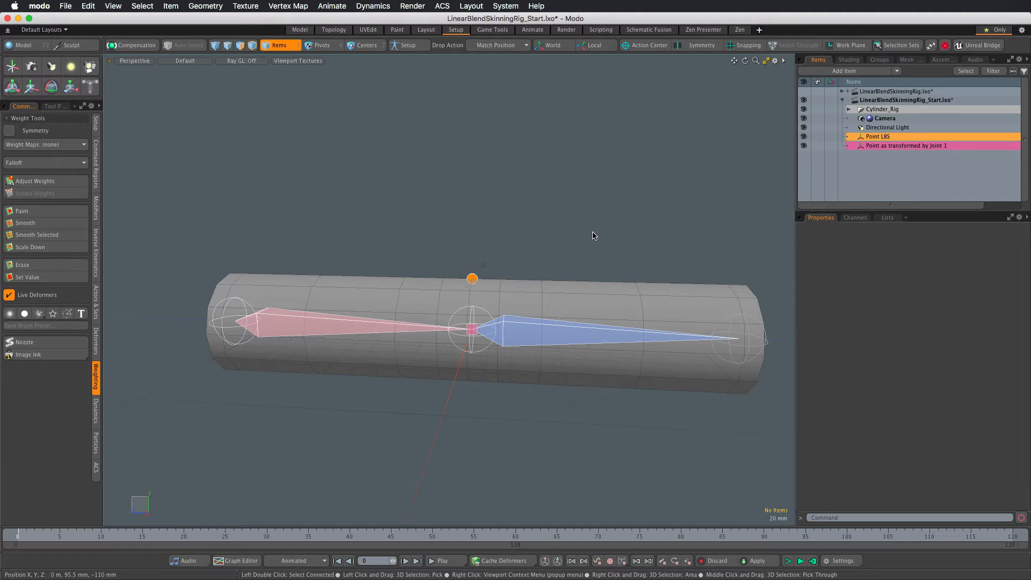
- Set Drop Action to Match Position and drop the Joint 1 locator onto Point LBS
left_click(908, 146)
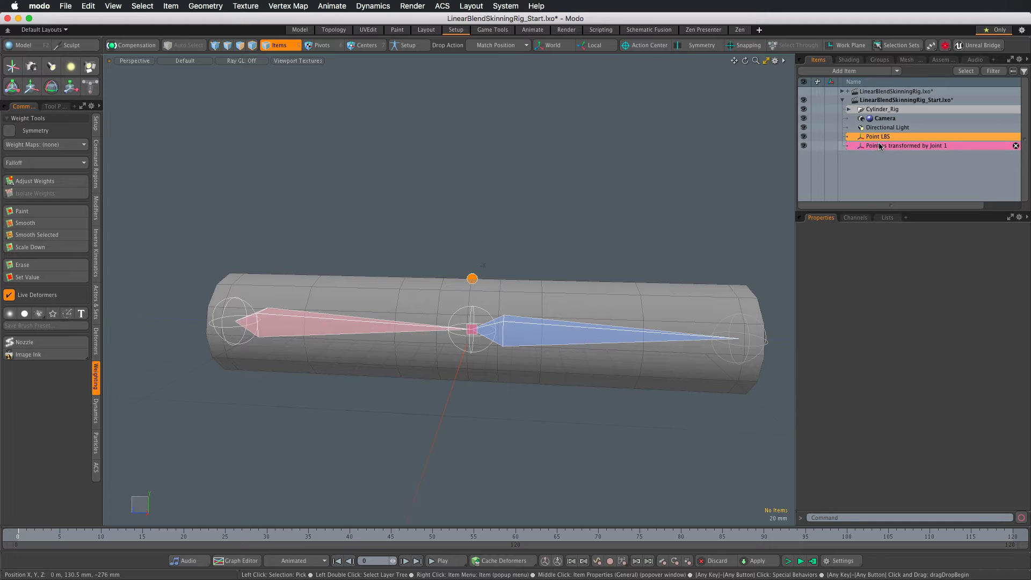
left_click(908, 145)
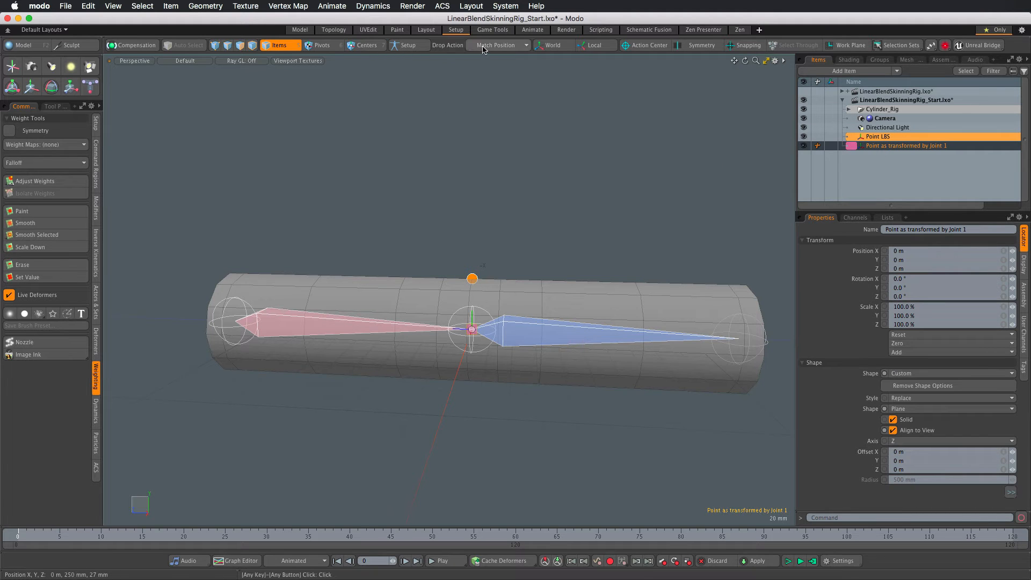
left_click(496, 45)
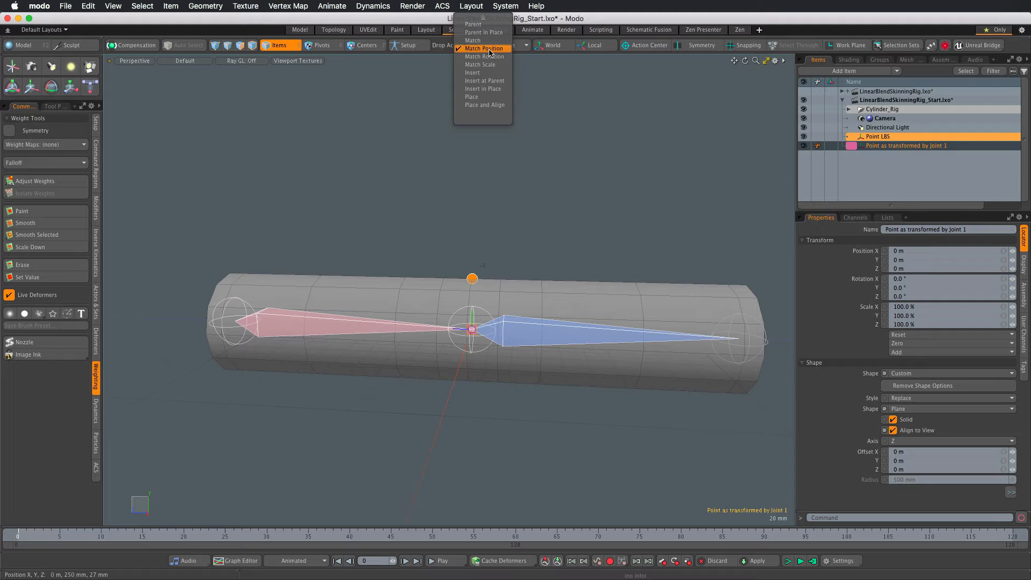
left_click(484, 48)
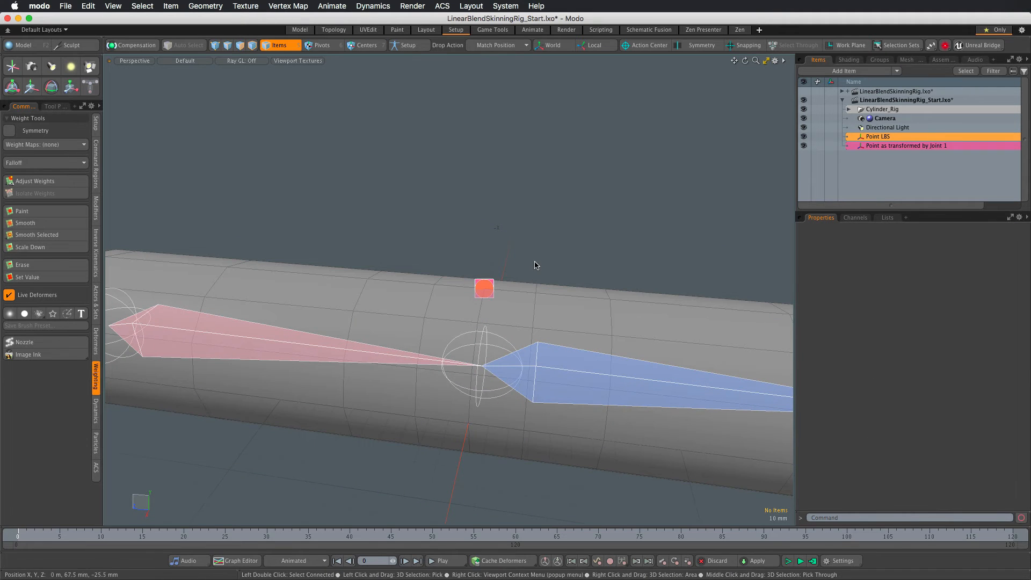
- Duplicate the Joint 1 locator as Point as transformed by Joint 2 with a blue tag
left_click(906, 146)
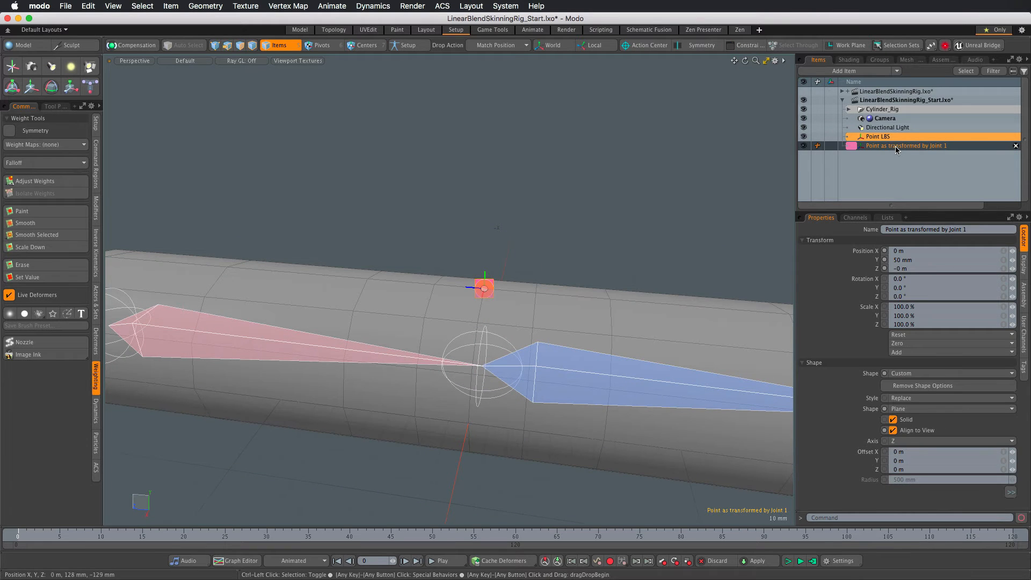
mouse_move(895, 149)
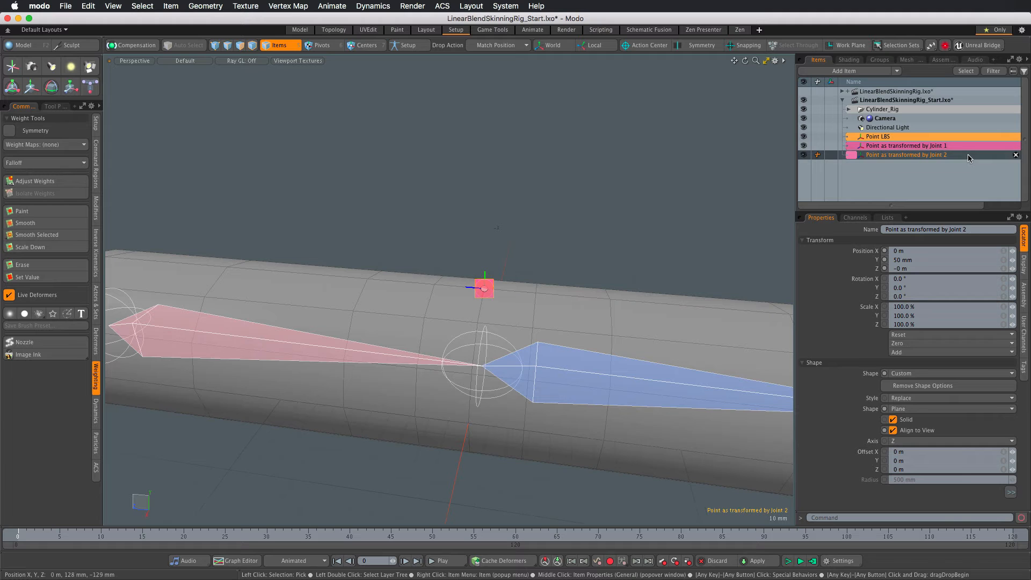
right_click(907, 155)
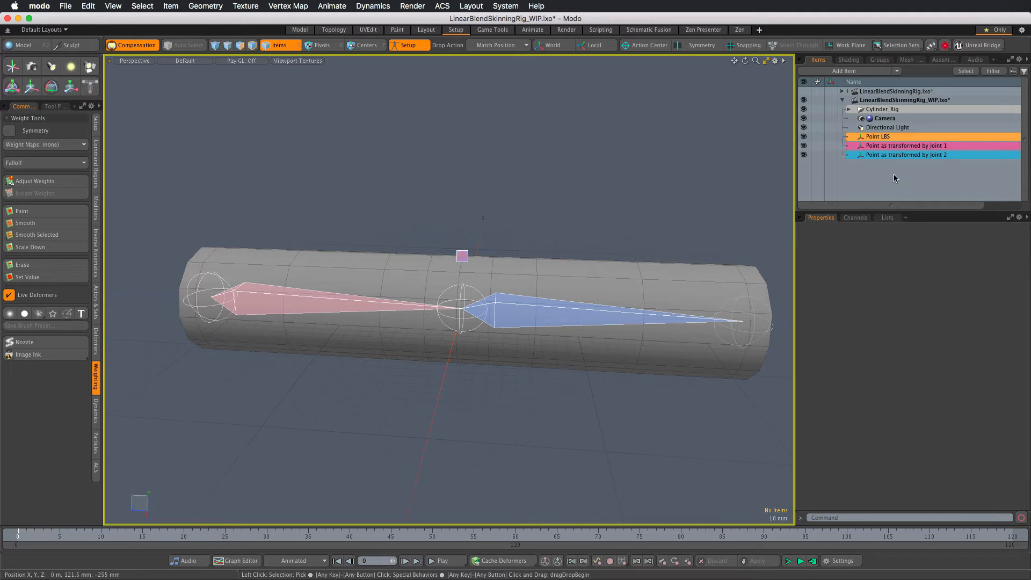
- Dynamically parent the two locators to Joint_1 and Joint_2 and test the bend on the timeline
left_click(906, 146)
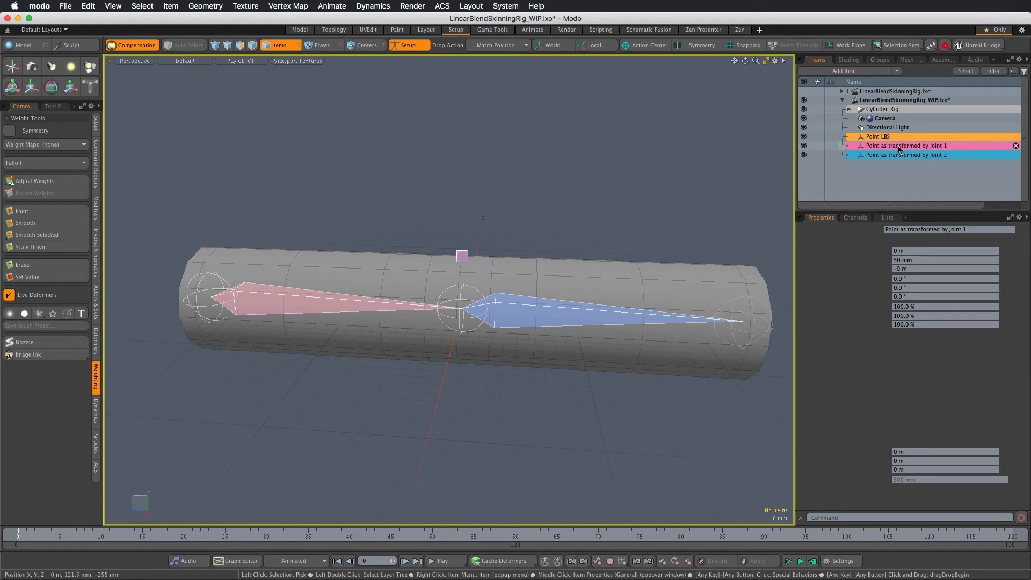
left_click(906, 146)
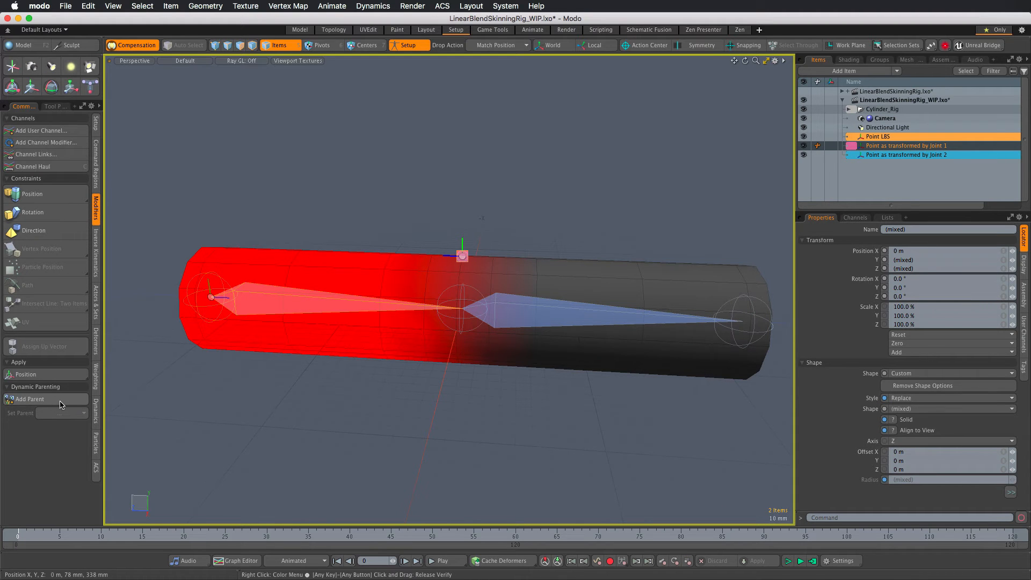
left_click(29, 399)
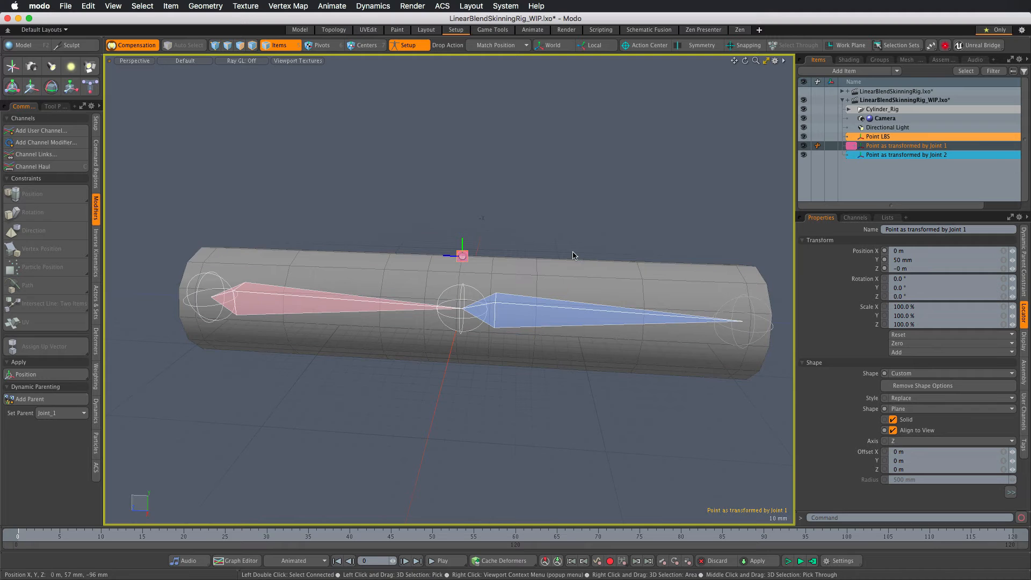
left_click(906, 155)
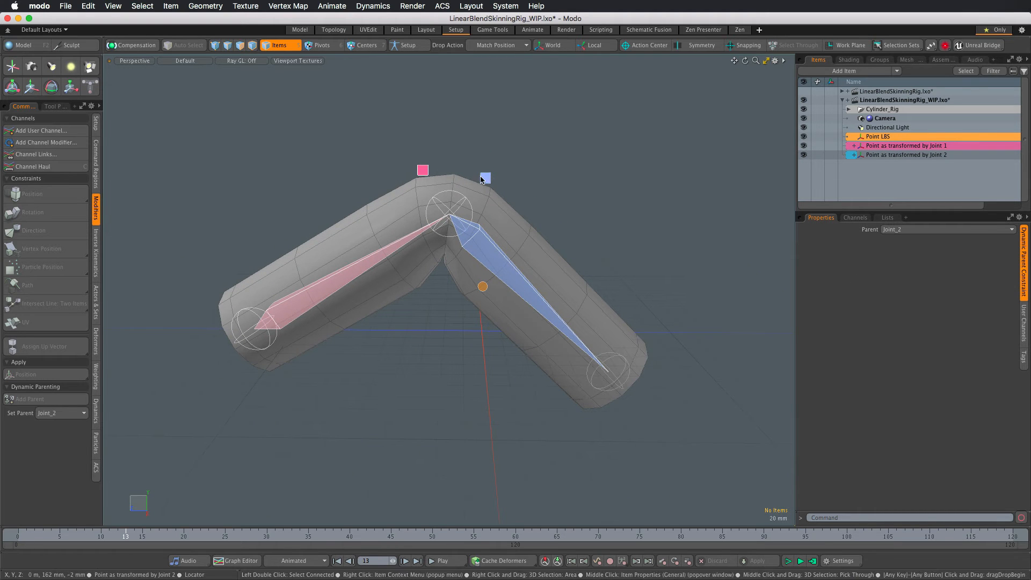
left_click(122, 539)
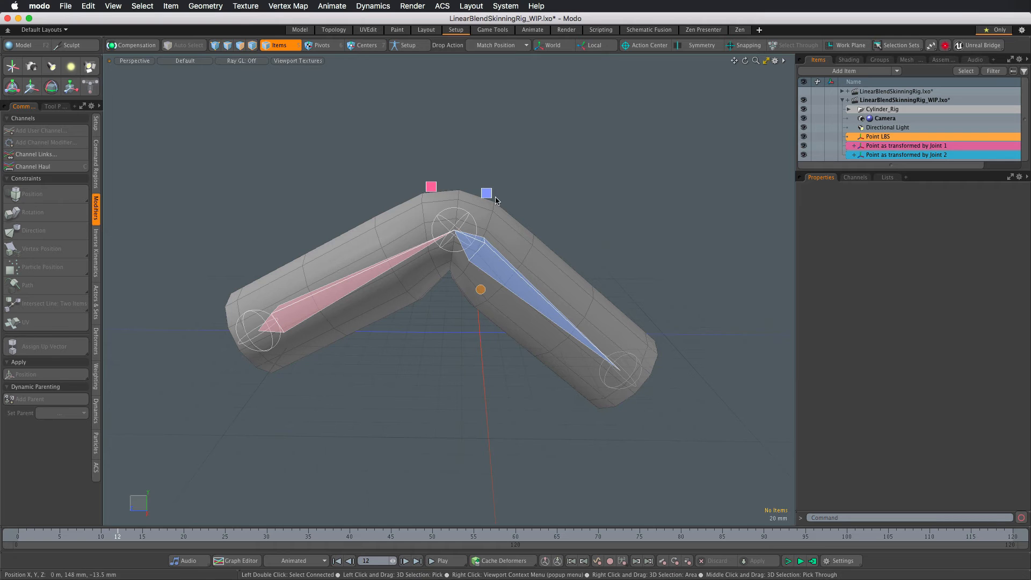
mouse_move(556, 197)
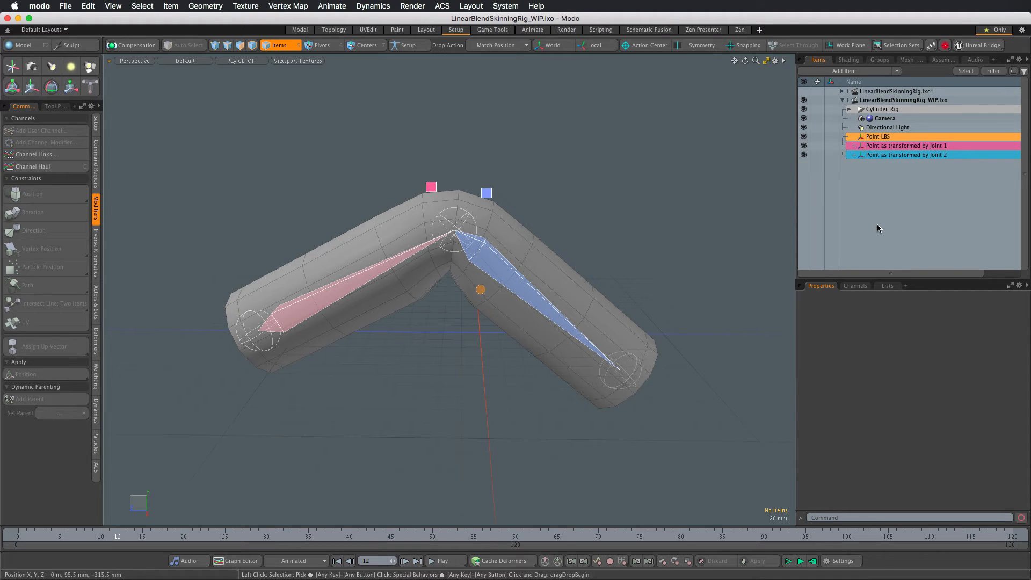
- Add a LineEnd locator under the Joint 1 locator and position-constrain it to the Joint 2 locator
left_click(844, 71)
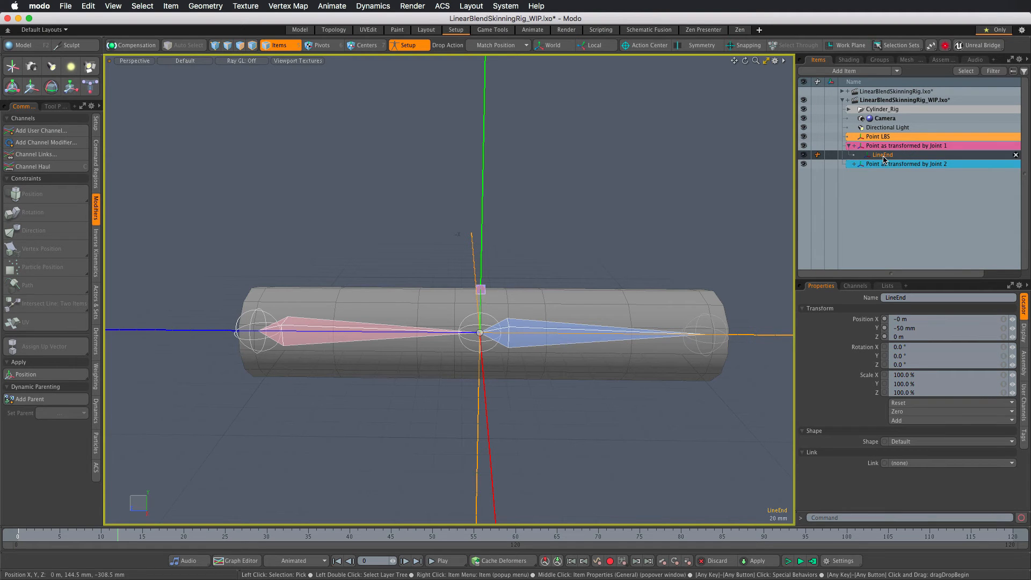
left_click(911, 146)
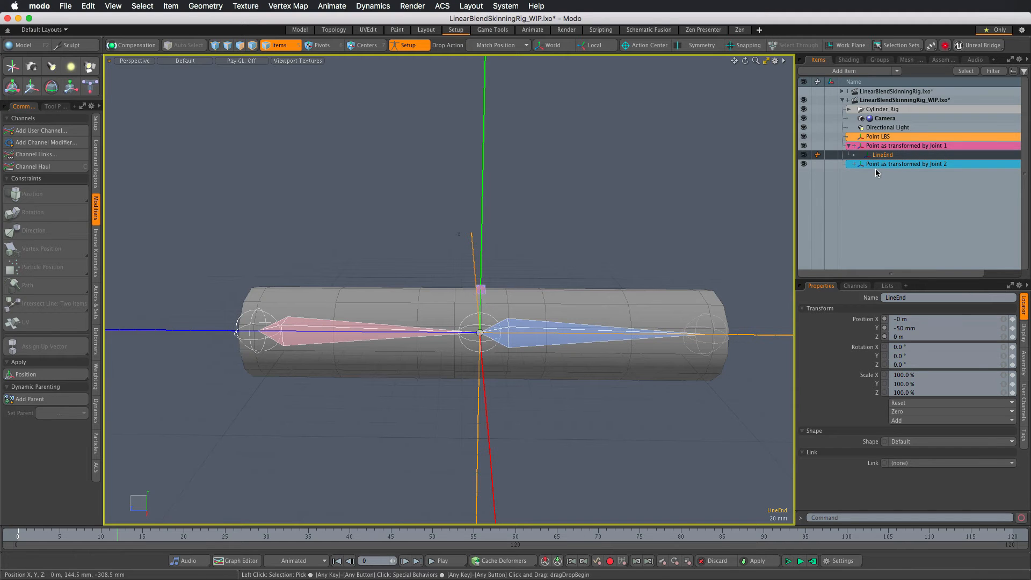
mouse_move(904, 163)
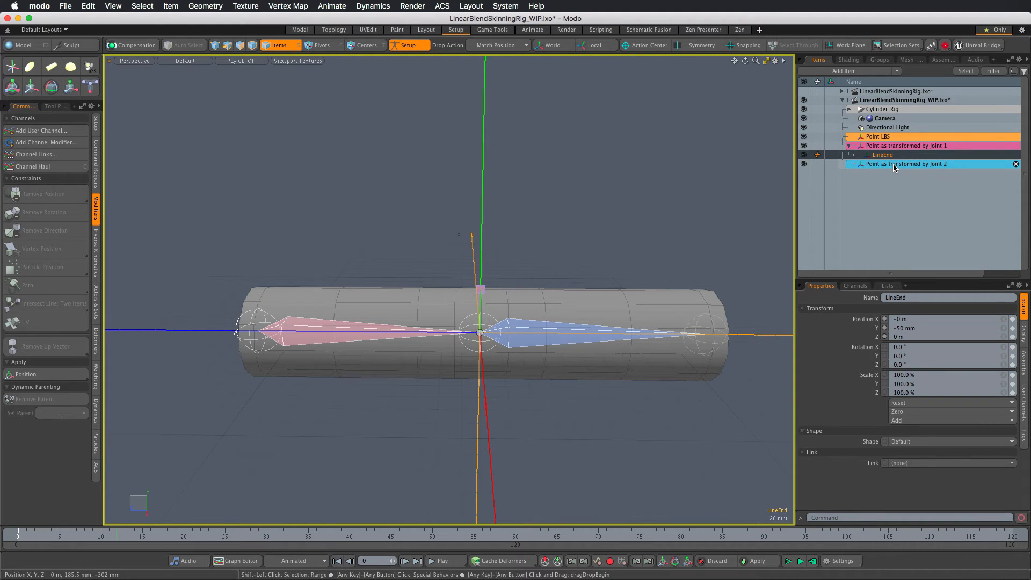
left_click(906, 164)
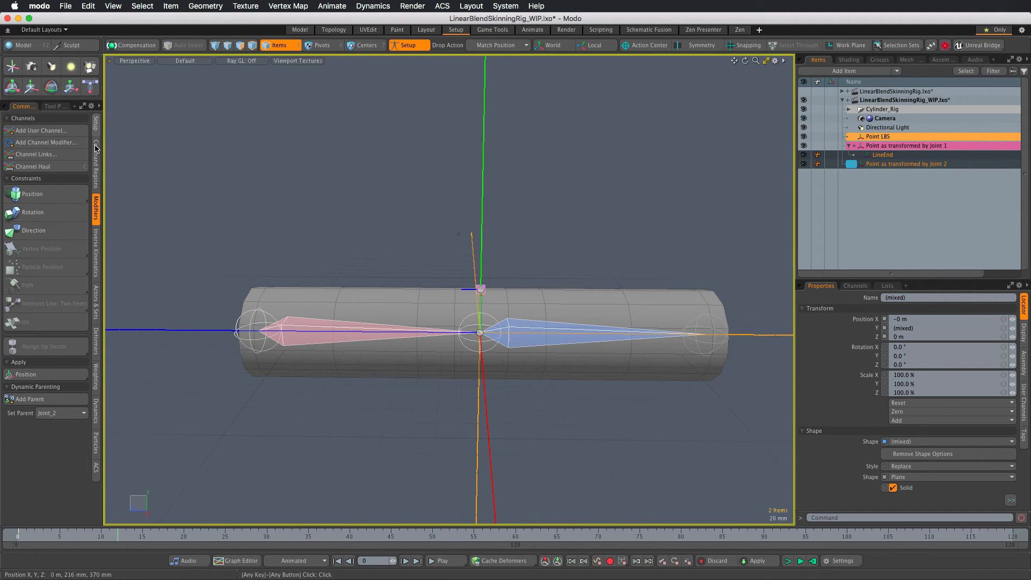
left_click(883, 155)
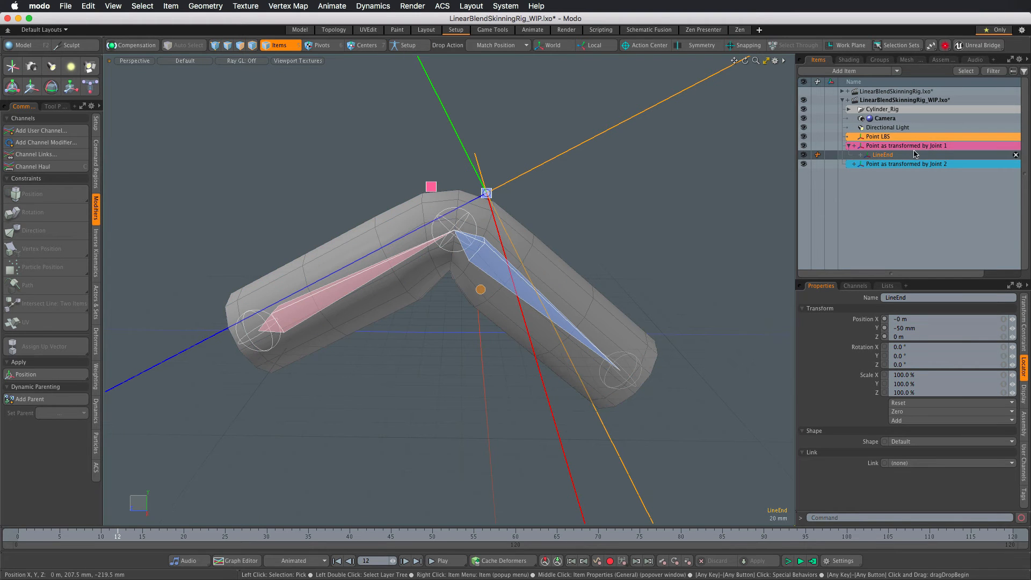
- Set the Joint 1 locator's Link to Line, targeting its LineEnd child
left_click(907, 146)
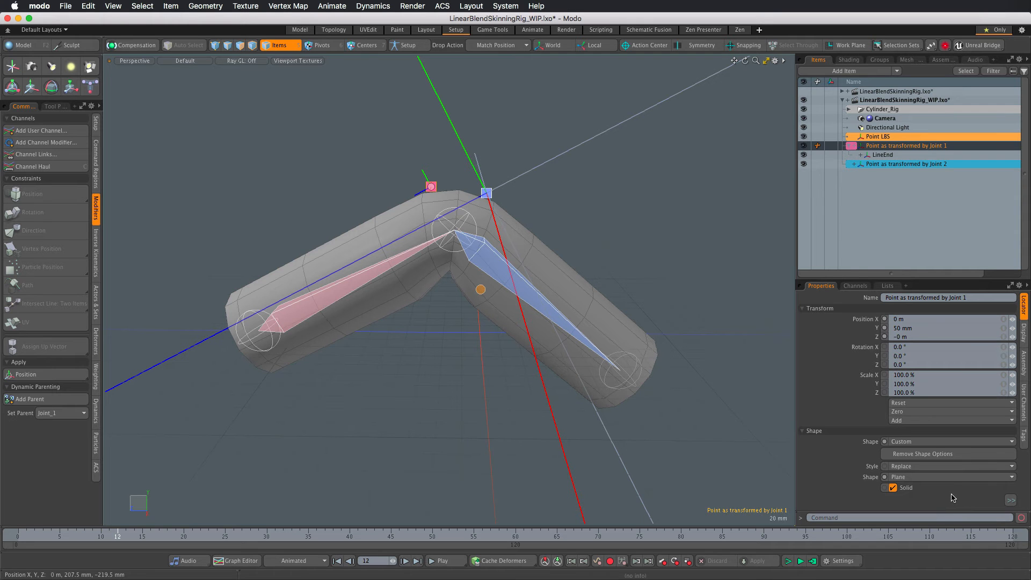
mouse_move(871, 279)
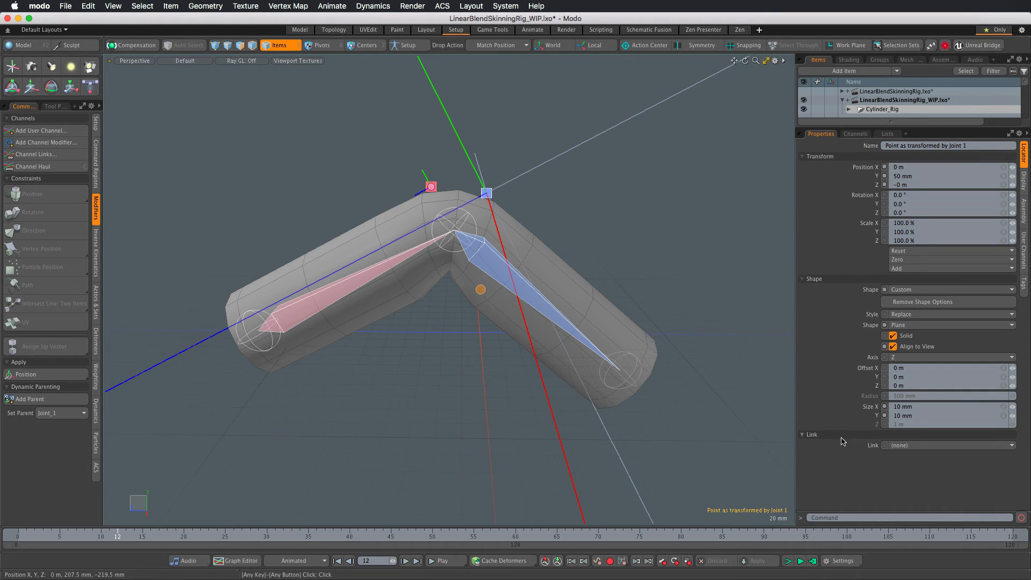
left_click(947, 445)
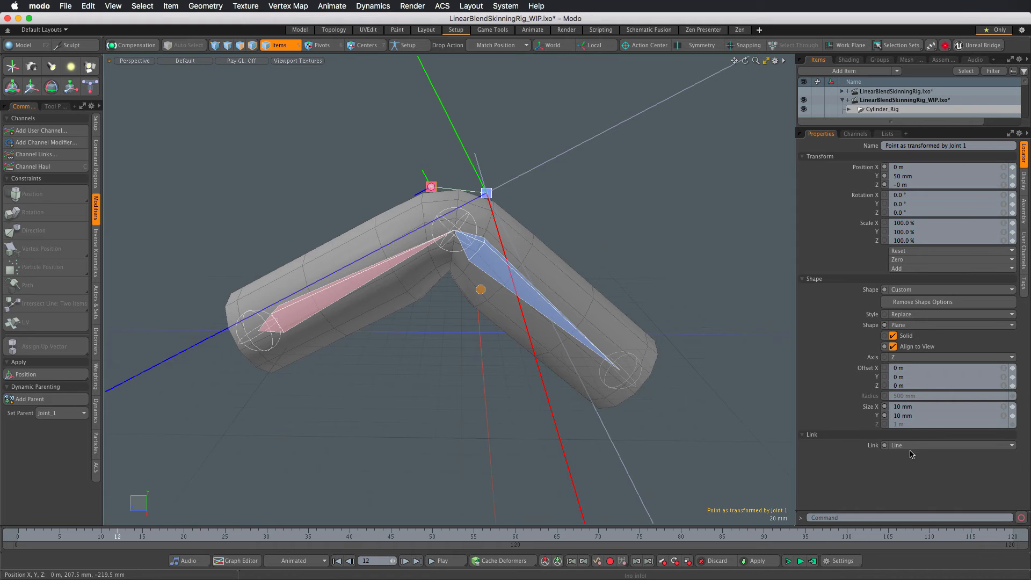
left_click(848, 109)
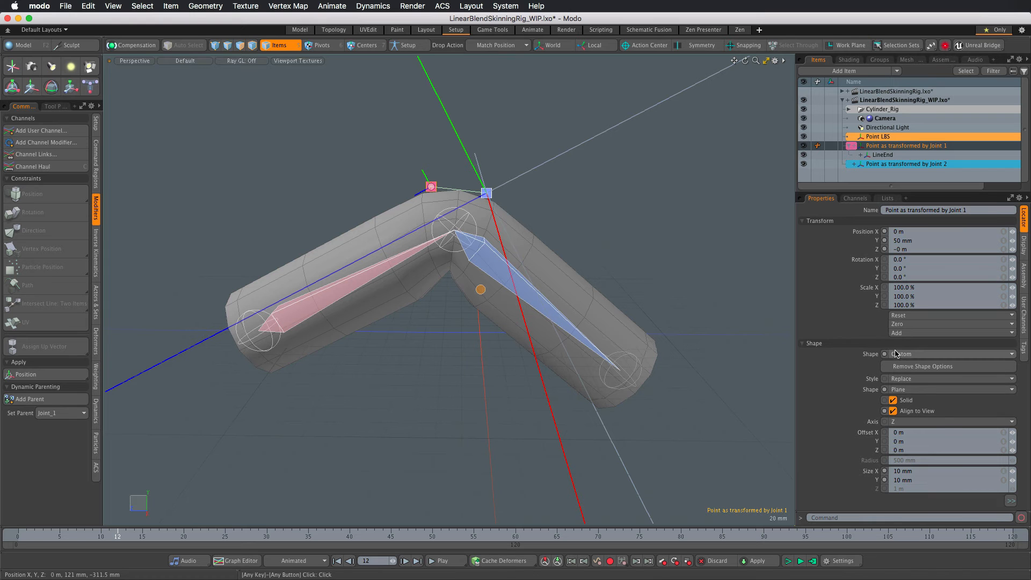
left_click(905, 164)
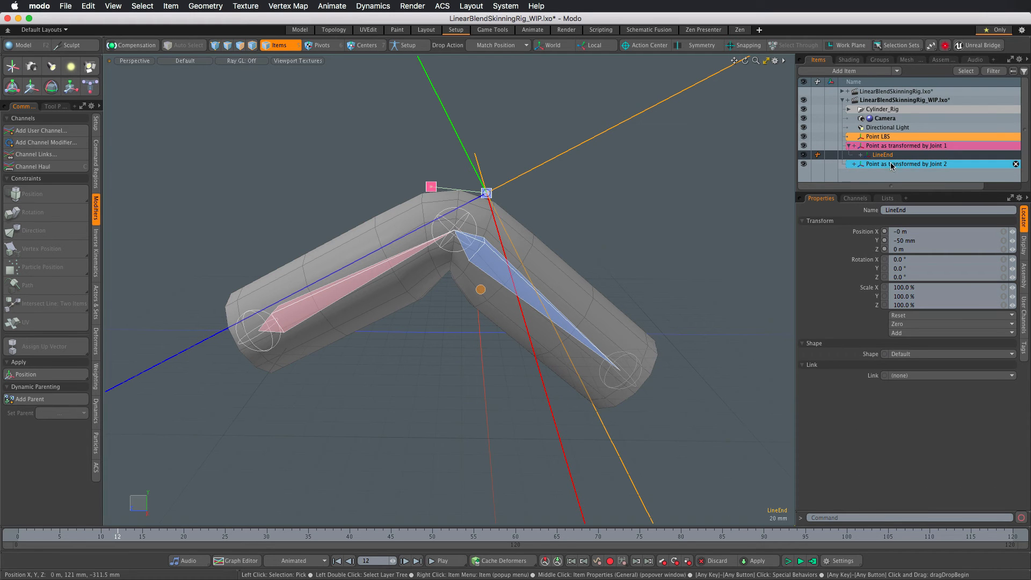
- Give LineEnd a Custom shape set to Circle with a 0 m radius
left_click(947, 354)
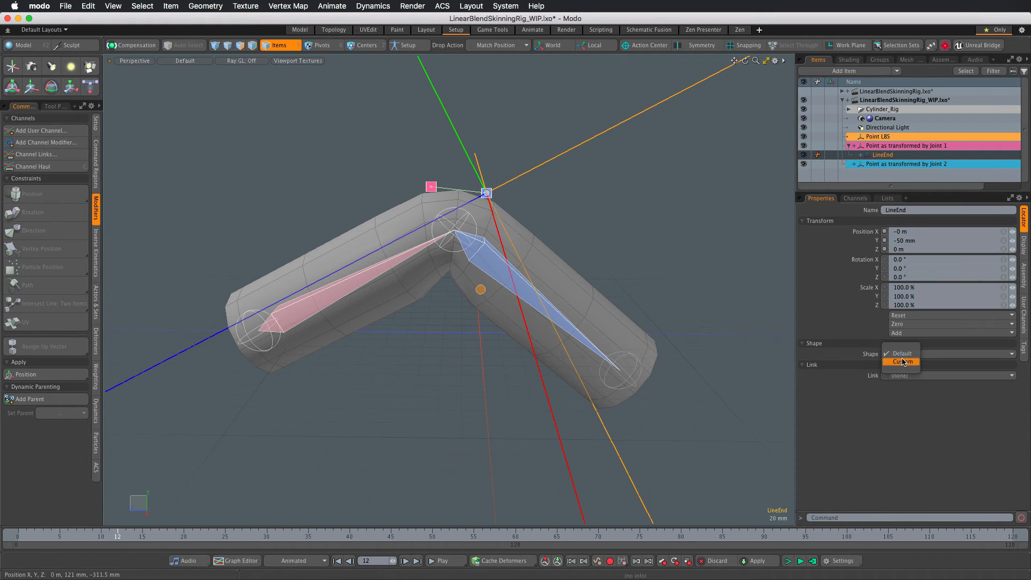
left_click(904, 362)
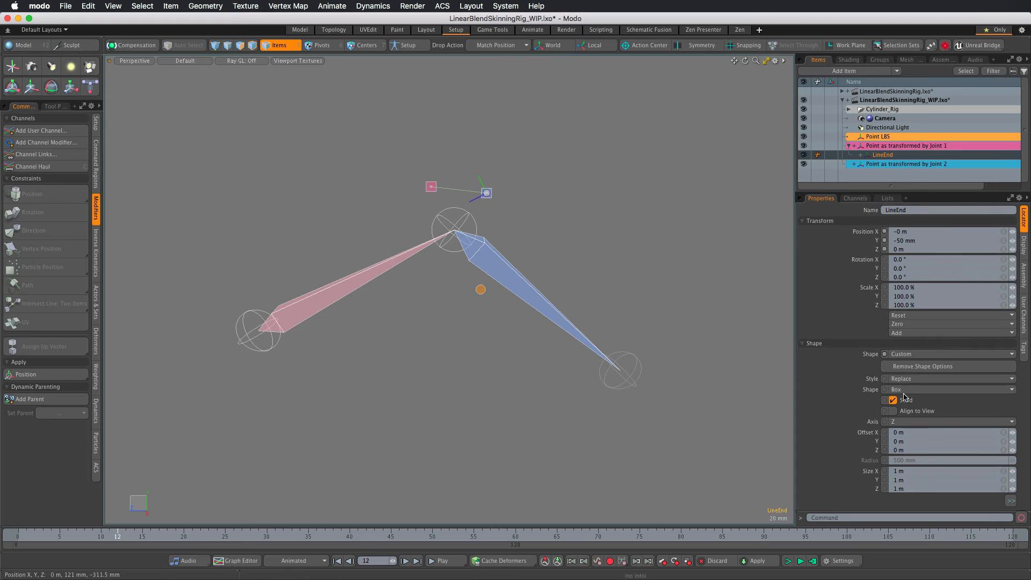
left_click(947, 389)
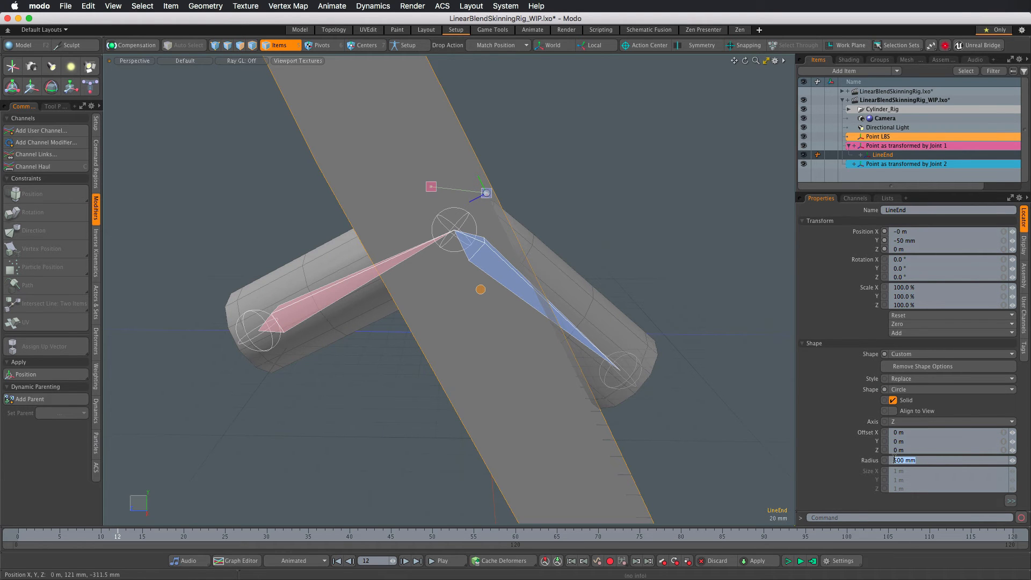
type("0 m")
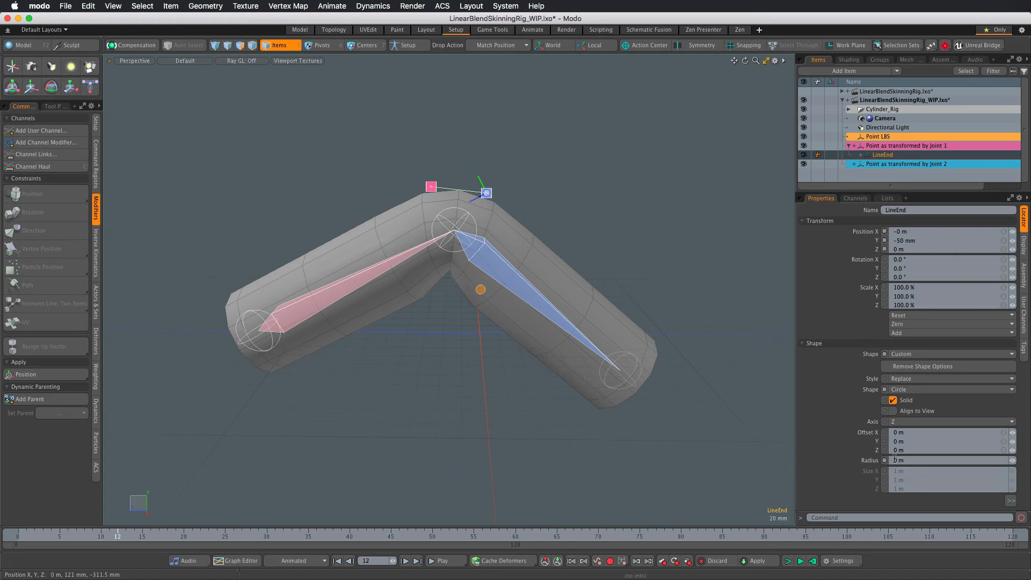
mouse_move(628, 195)
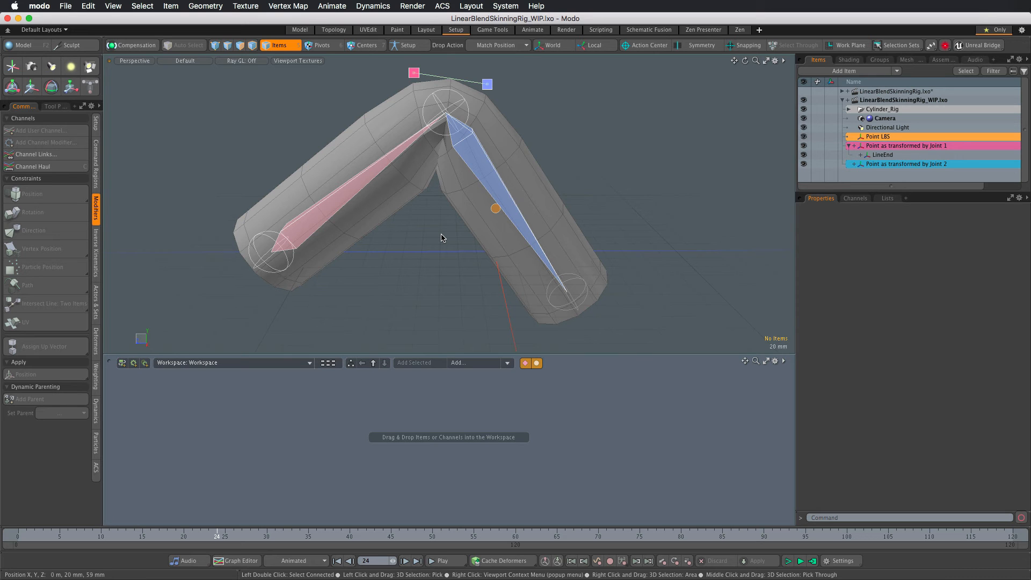
- Place both joint-transformed point locators in the schematic and wire their World Position into Matrix Blend's A and B
left_click(908, 146)
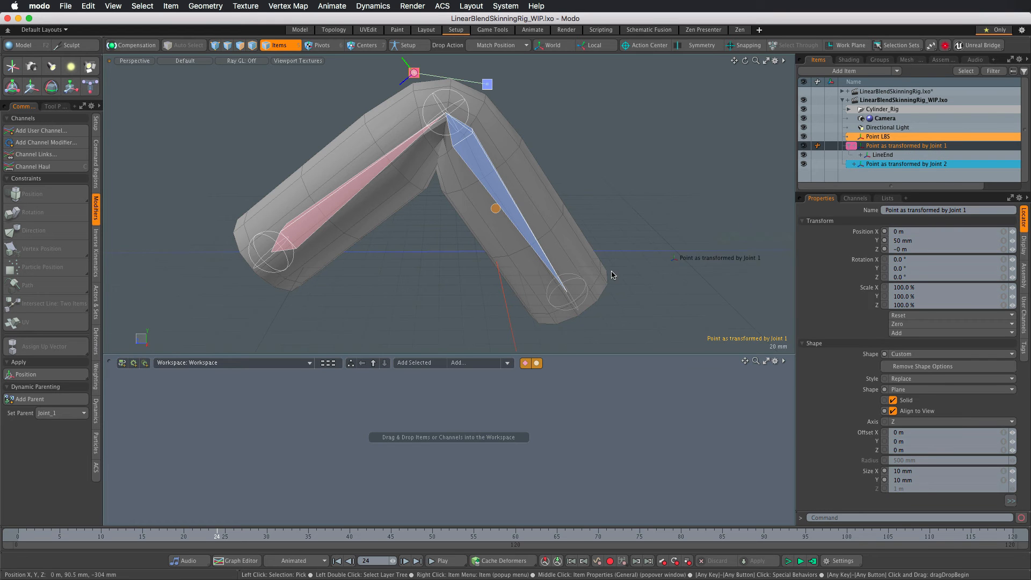
left_click(29, 399)
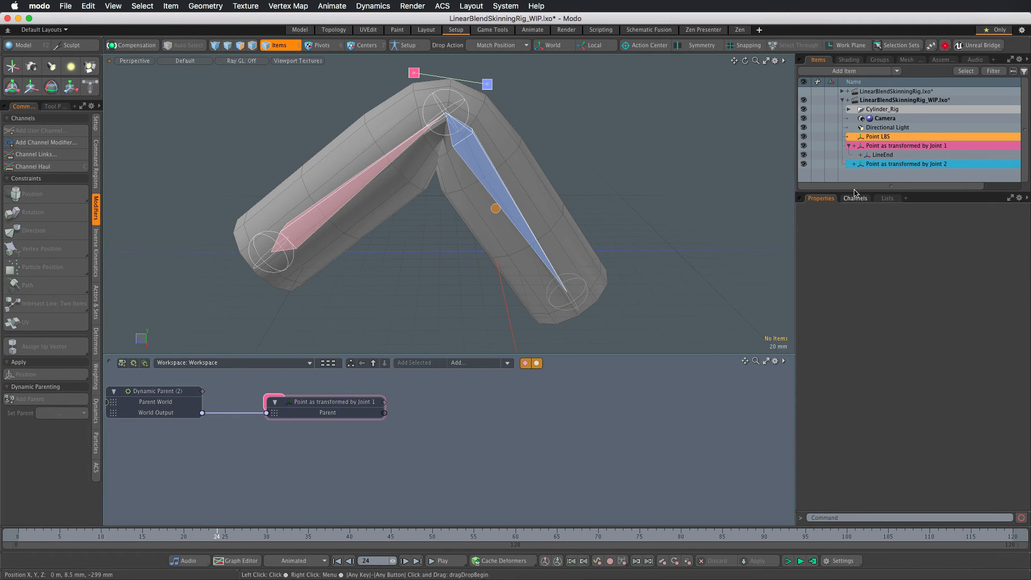
left_click(907, 164)
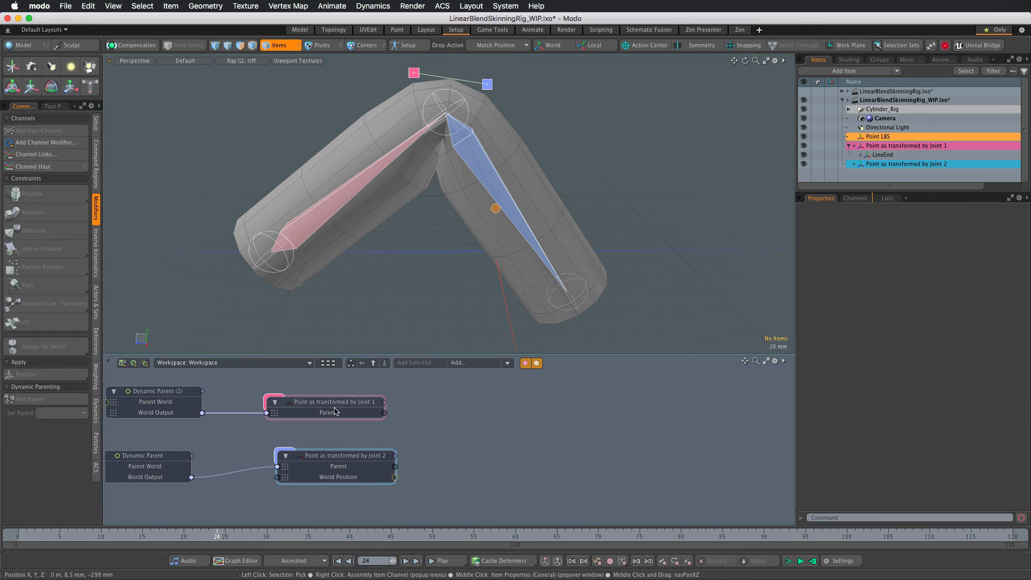
left_click(335, 402)
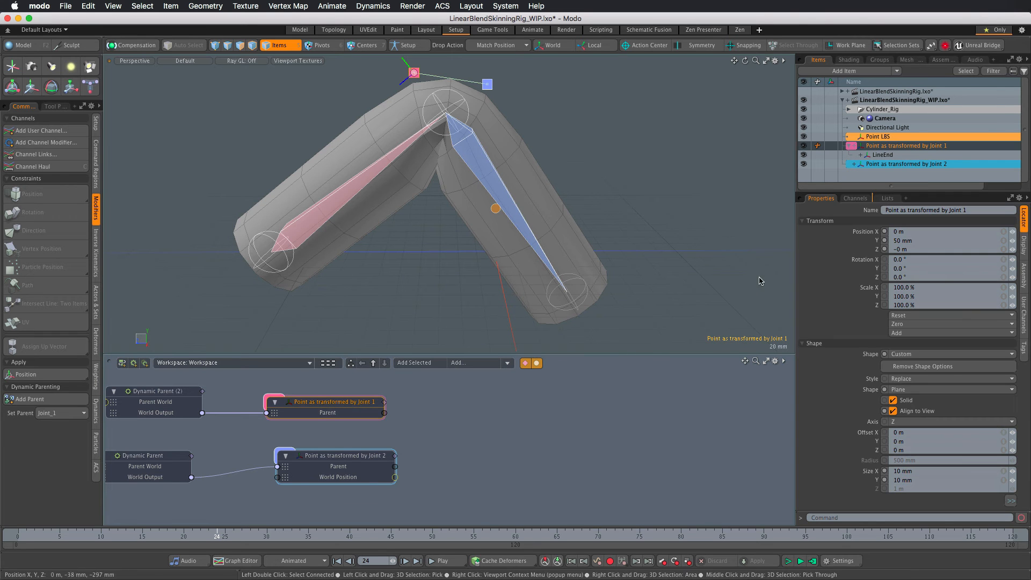
left_click(856, 198)
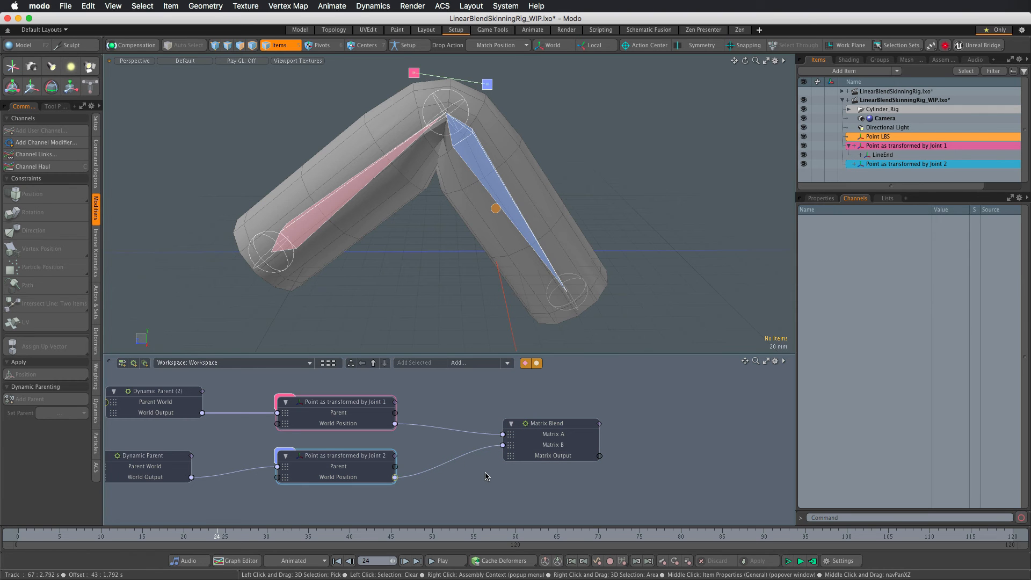
- Expose Matrix Blend's Blend input, then inspect Joint_1 and Joint_2 skin weights via Adjust Weights
left_click(551, 423)
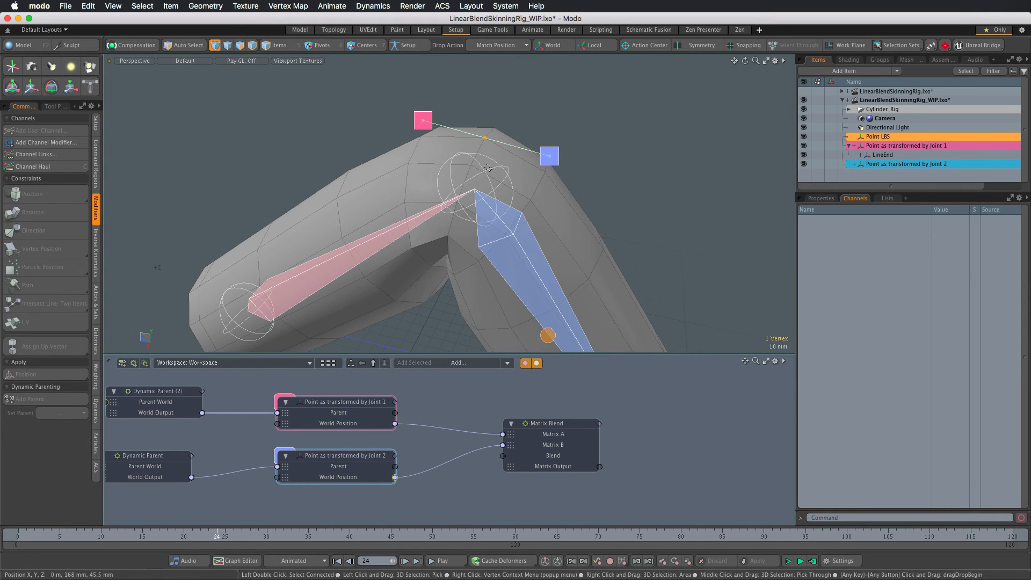
left_click(329, 263)
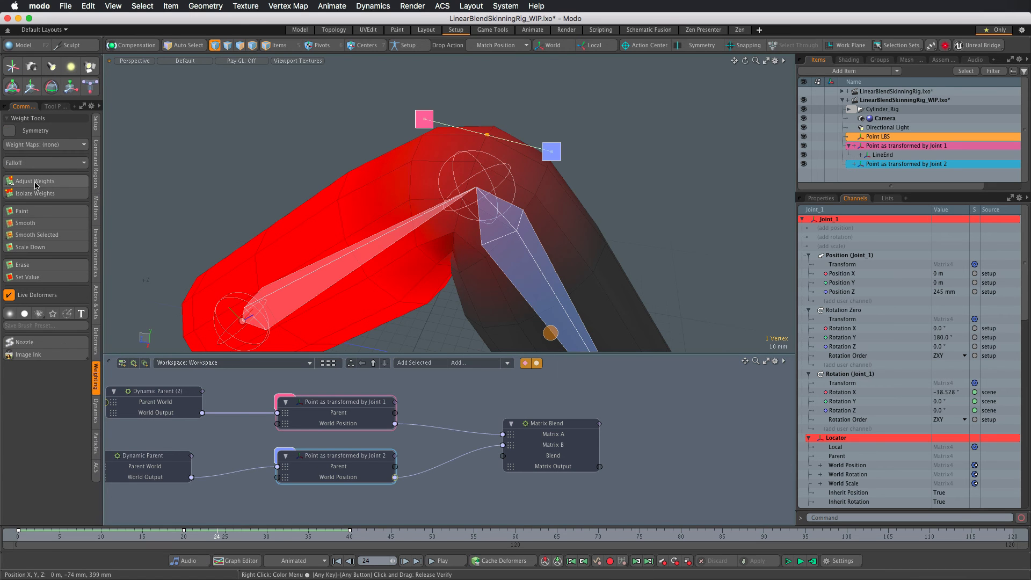
left_click(34, 181)
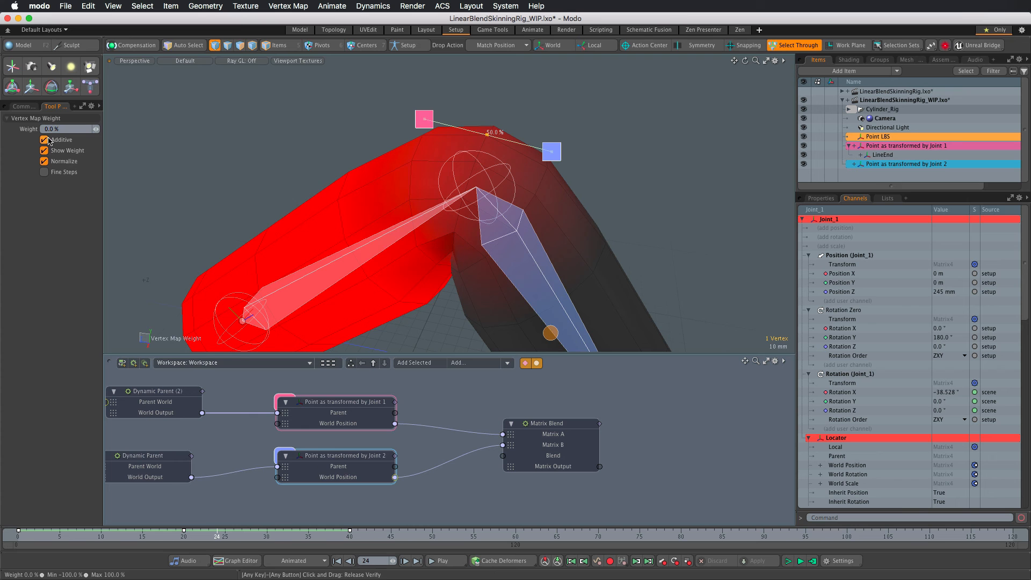
left_click(22, 106)
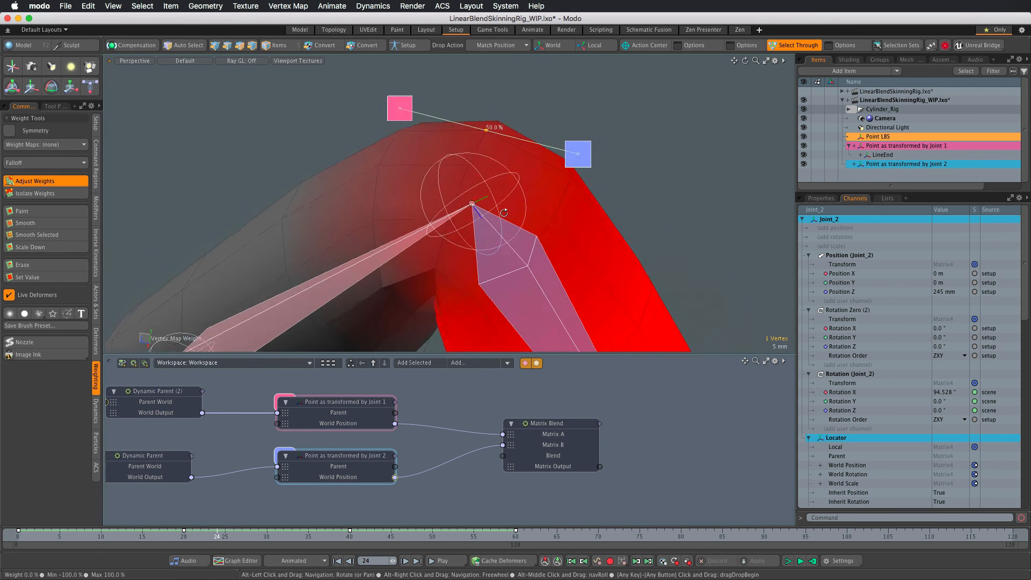
- Select the Matrix Blend node and set its Blend channel to 50%
left_click(553, 423)
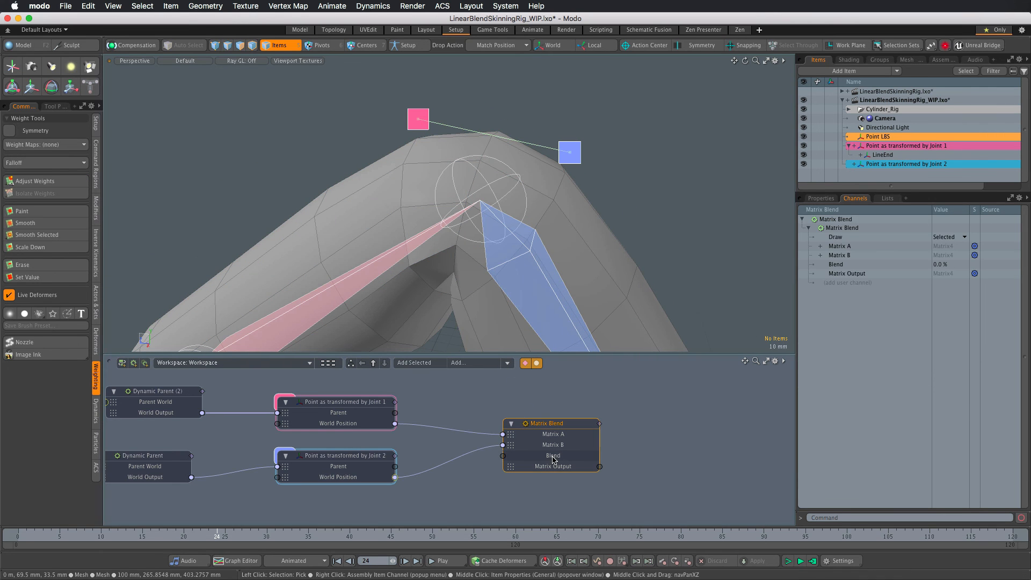
mouse_move(561, 452)
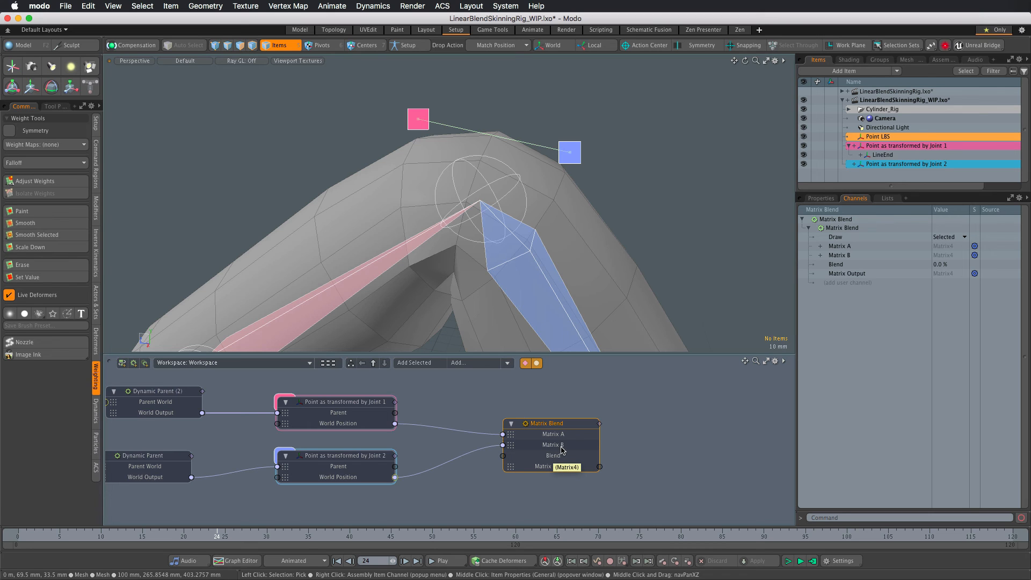
mouse_move(557, 456)
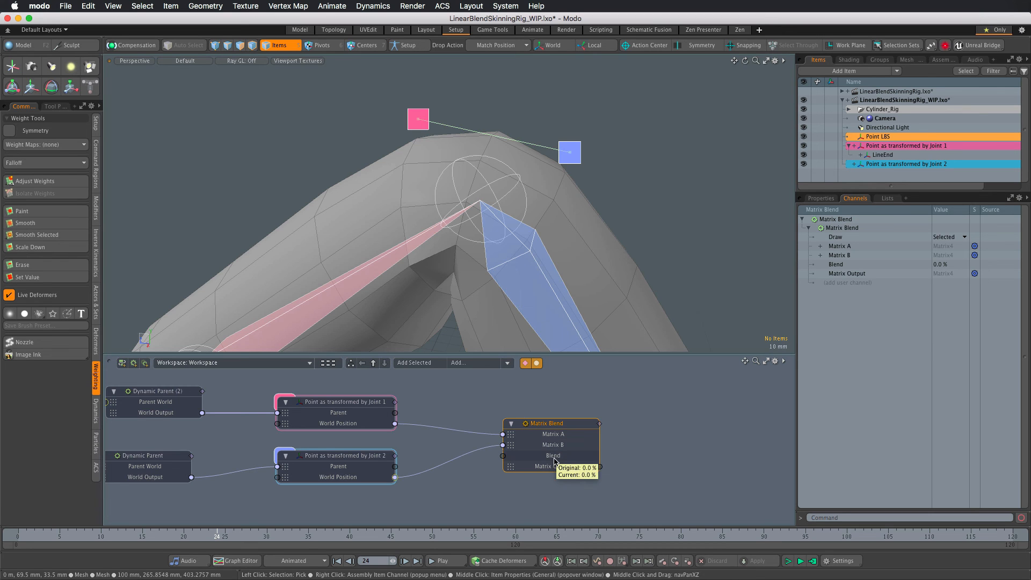
mouse_move(557, 436)
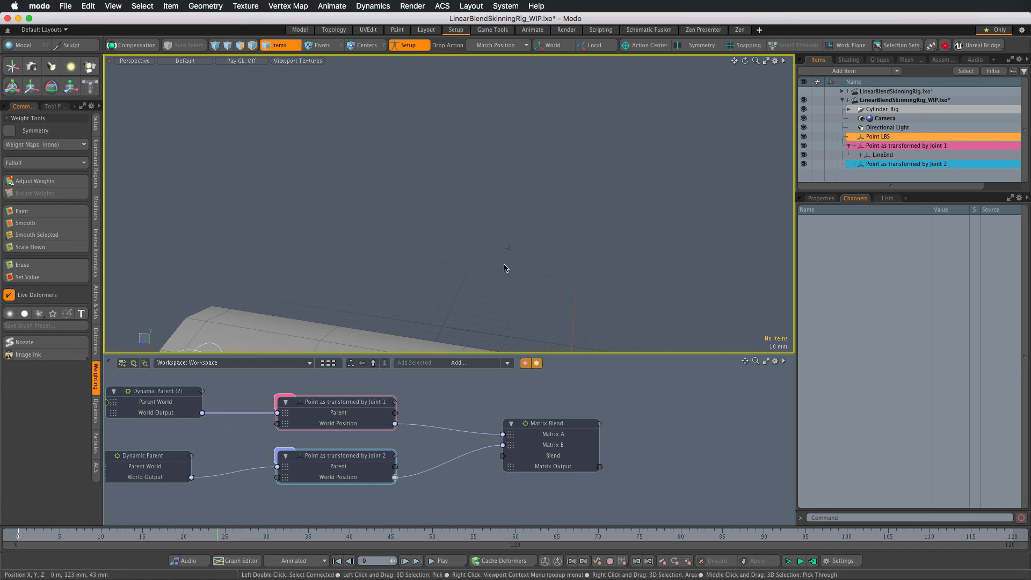
left_click(546, 423)
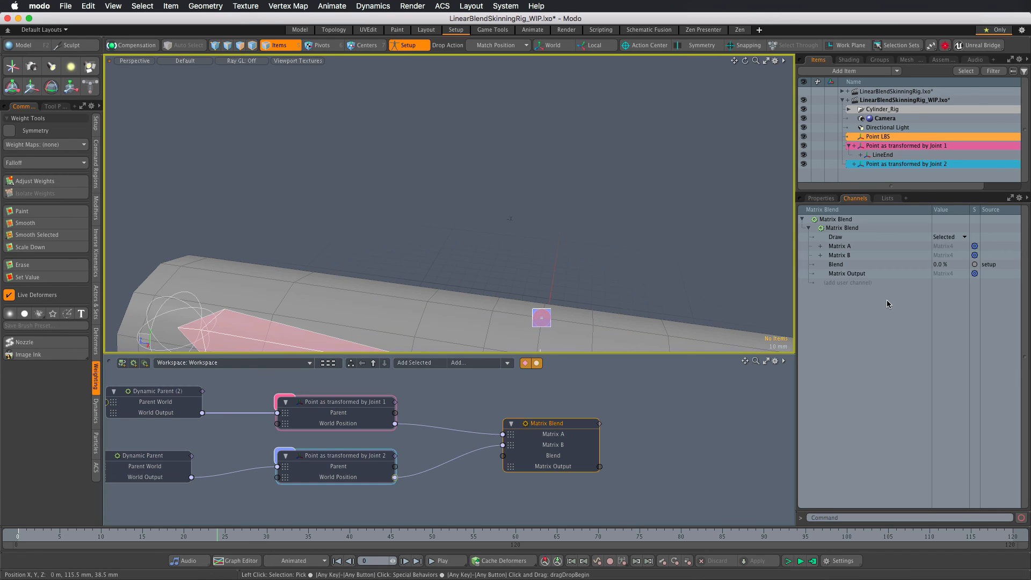
double_click(947, 264)
type("50")
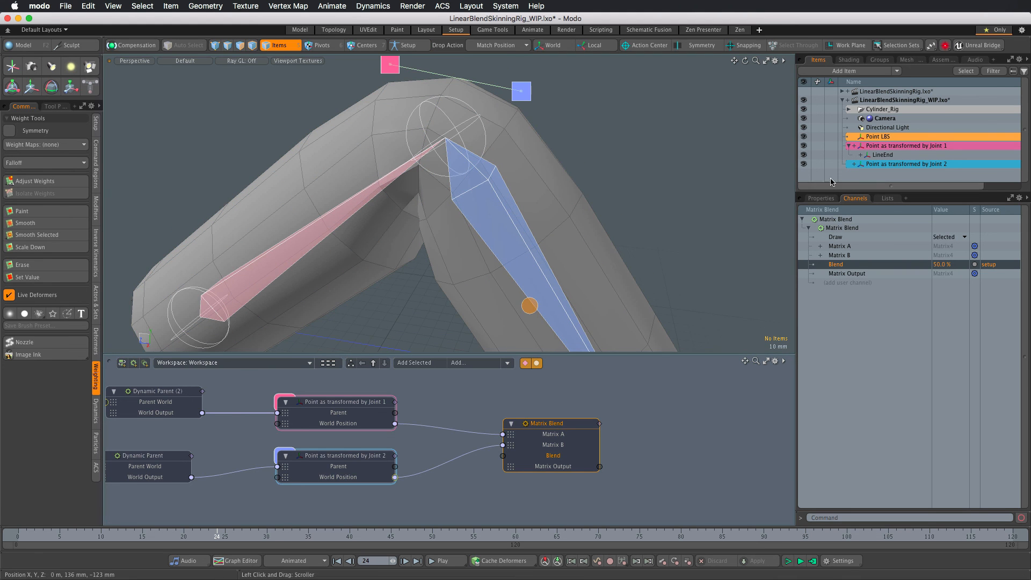
- Add Point LBS to the schematic and pick its World Position channel for connection
left_click(878, 136)
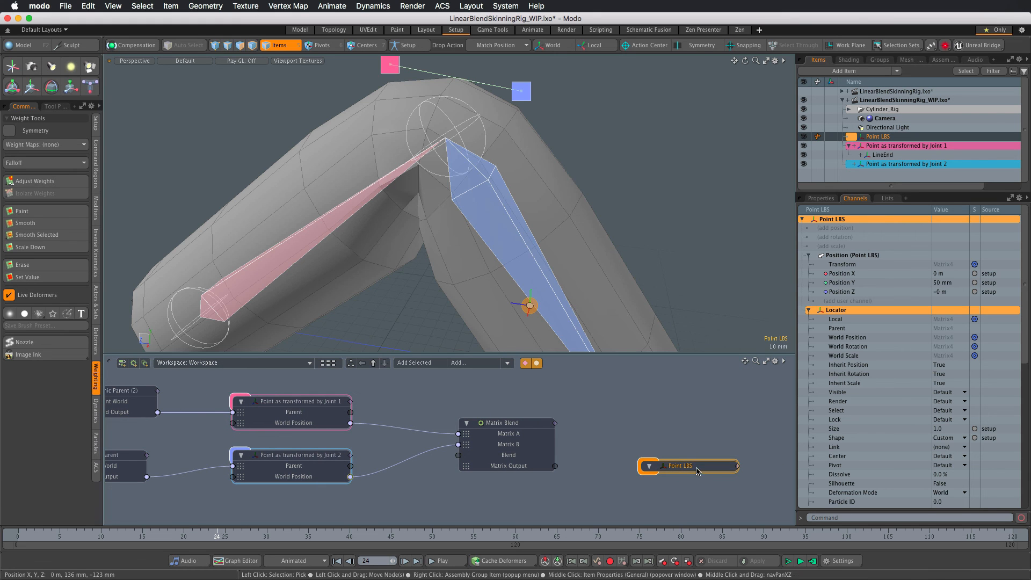
left_click(848, 337)
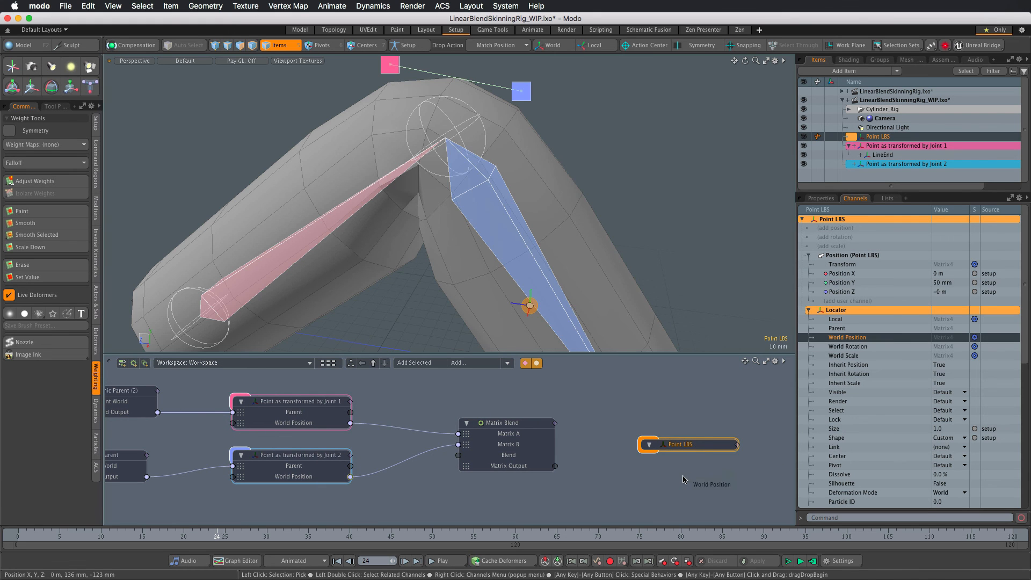